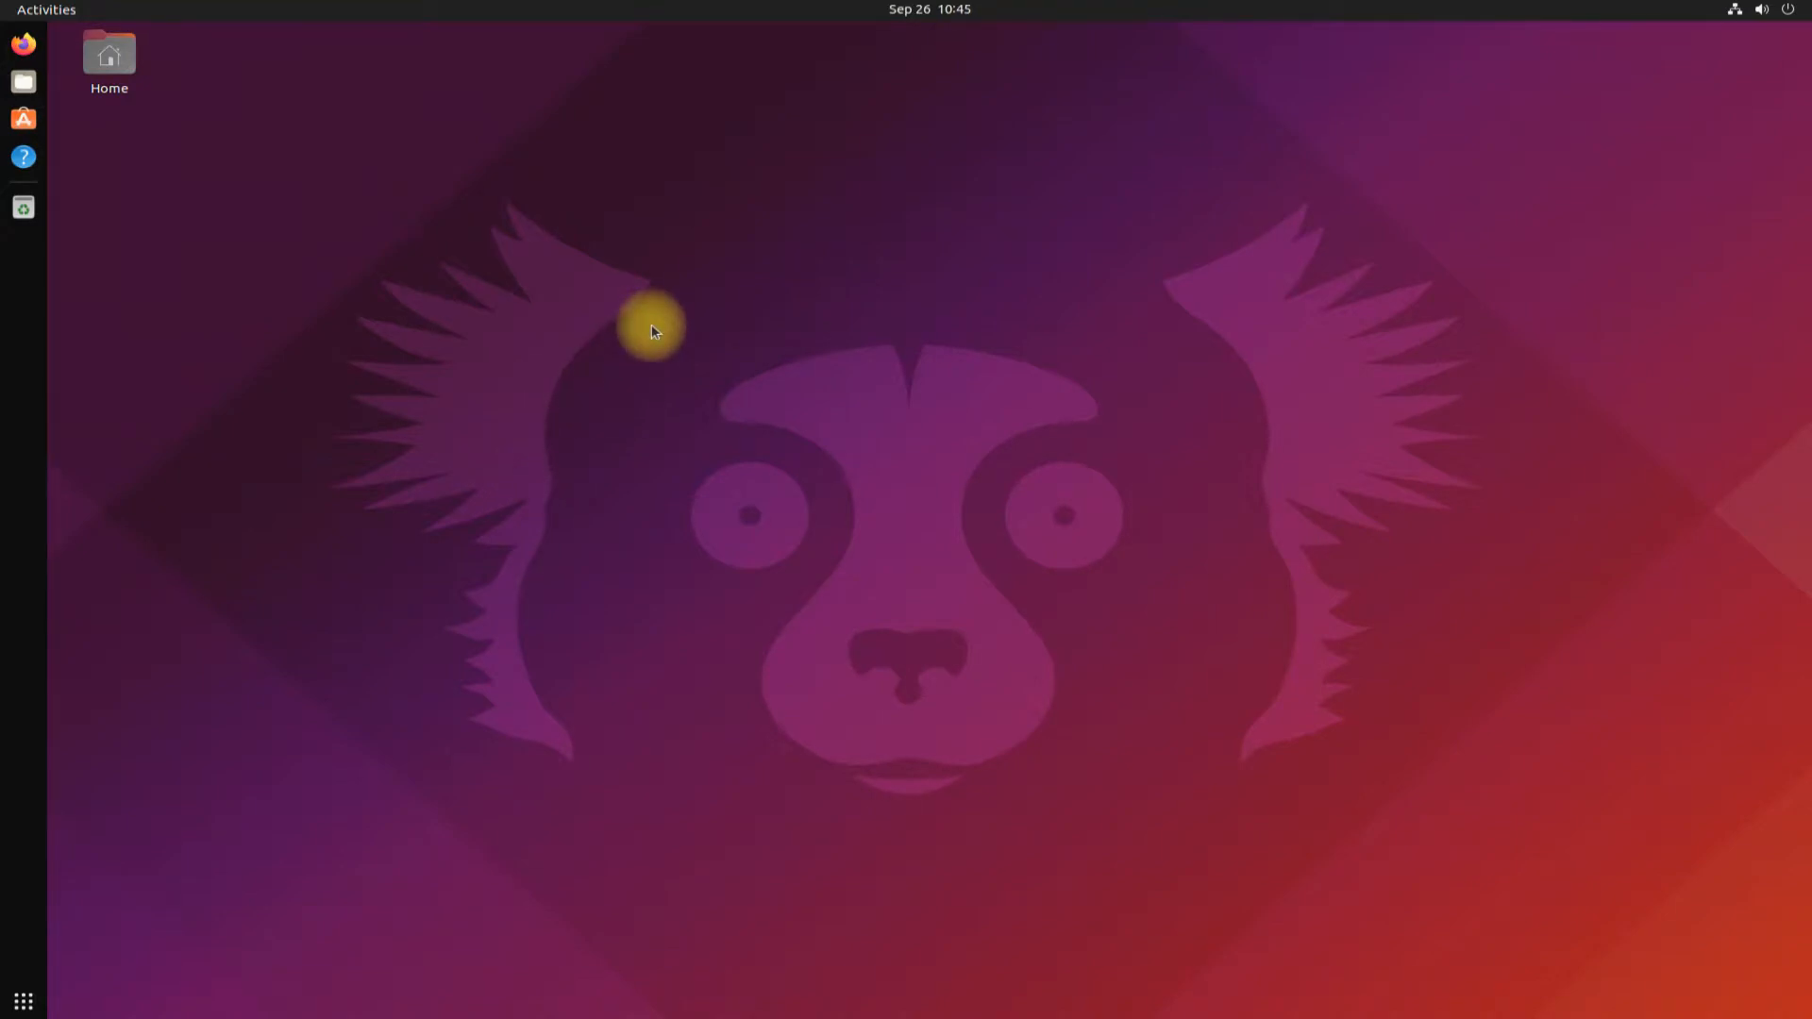
Launch a terminal and run 'sudo apt update' to refresh the package lists.
{"action": "left_click", "coordinate": [23, 207]}
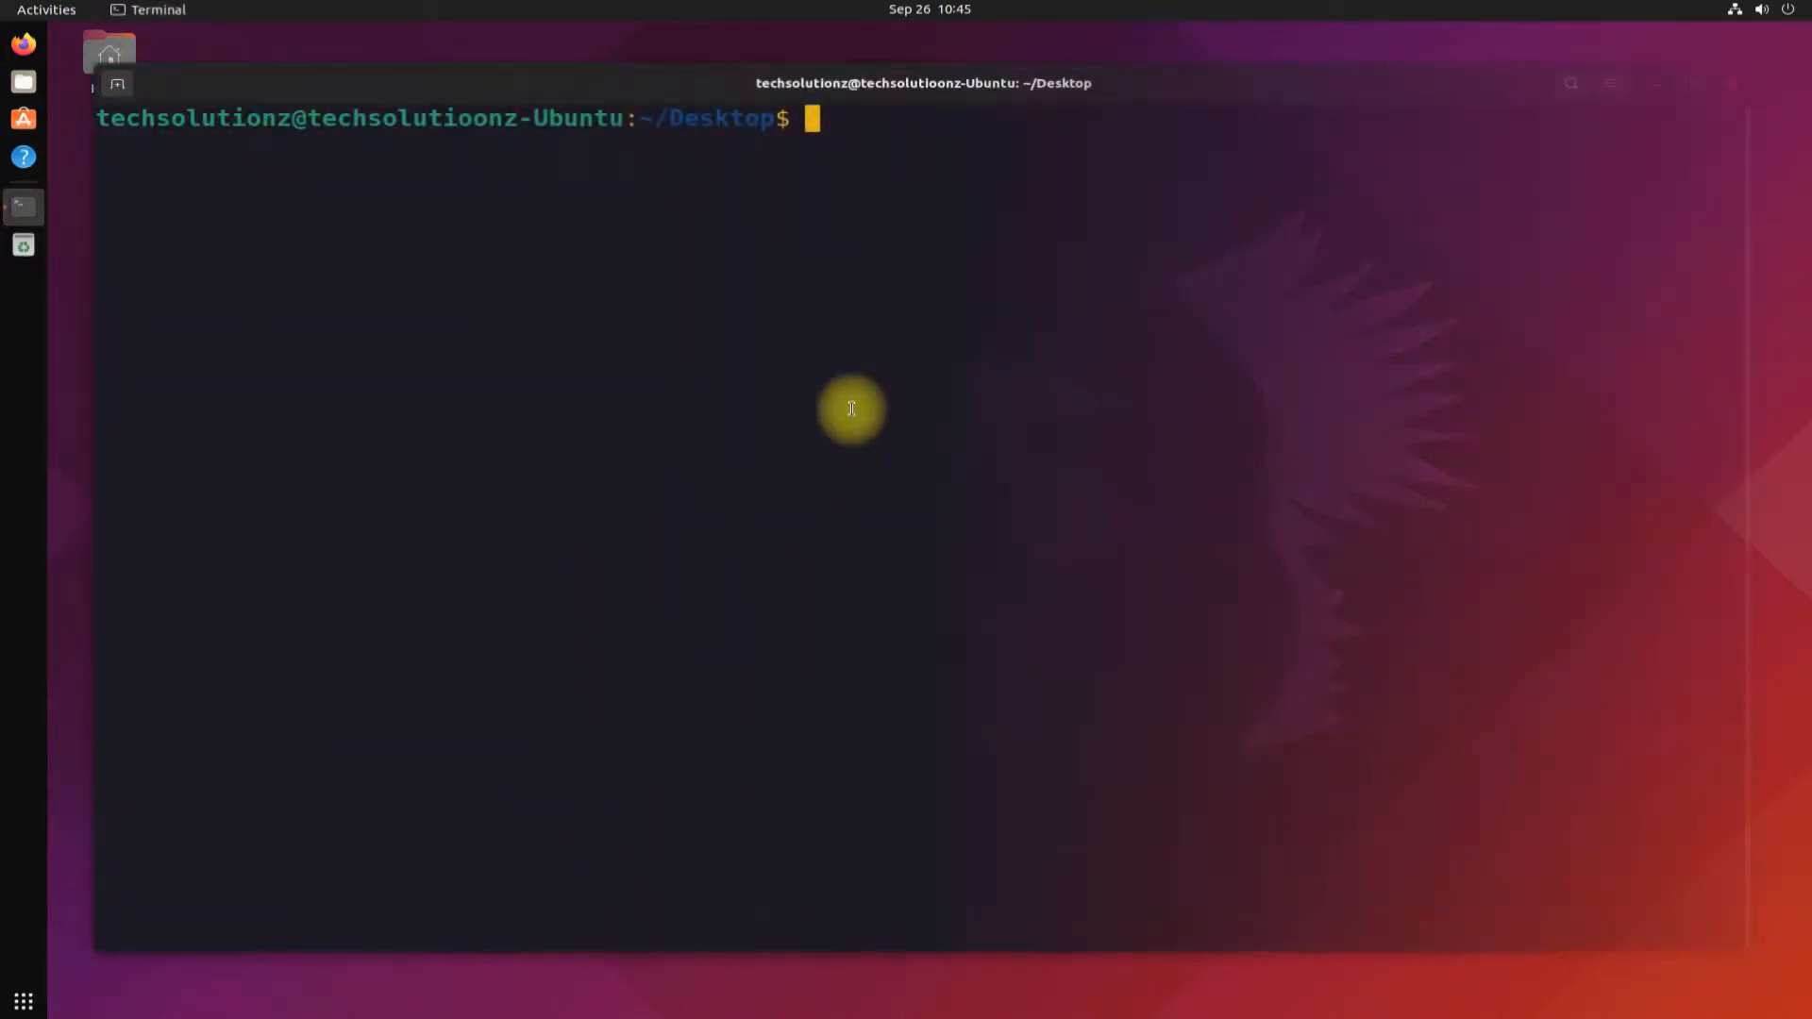
{"action": "type", "text": "s"}
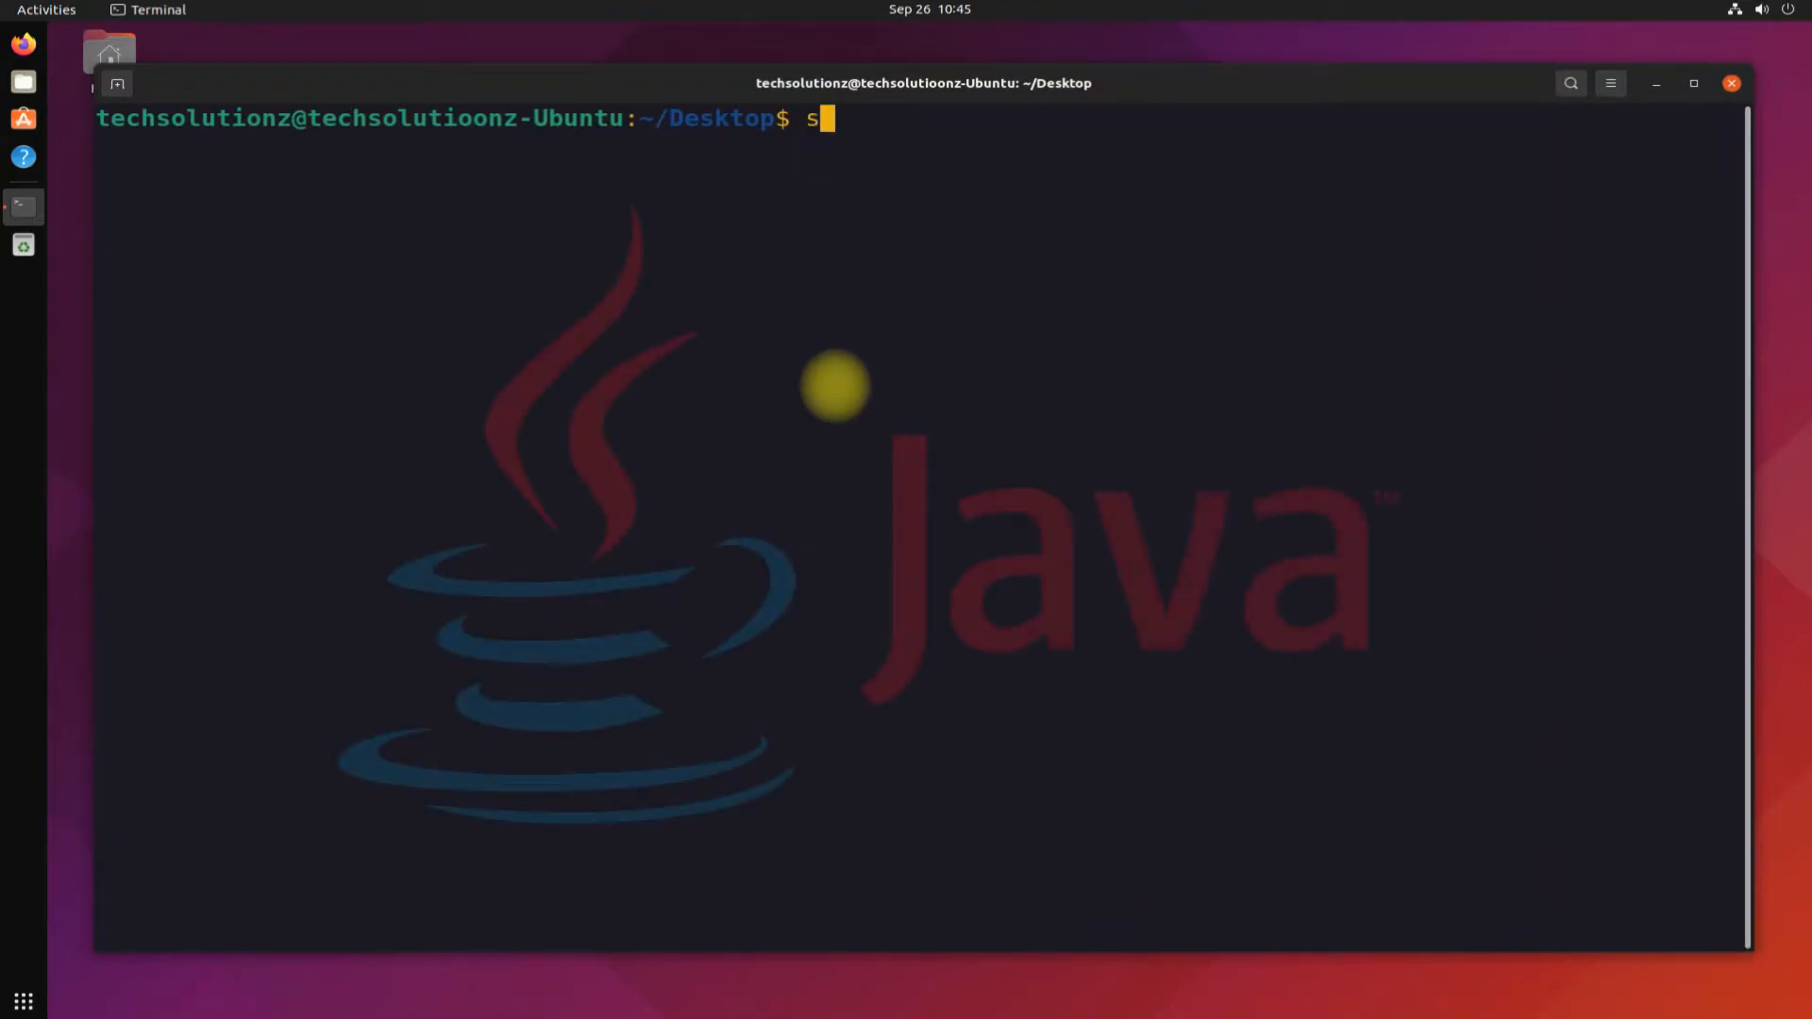
{"action": "type", "text": "udo apt update"}
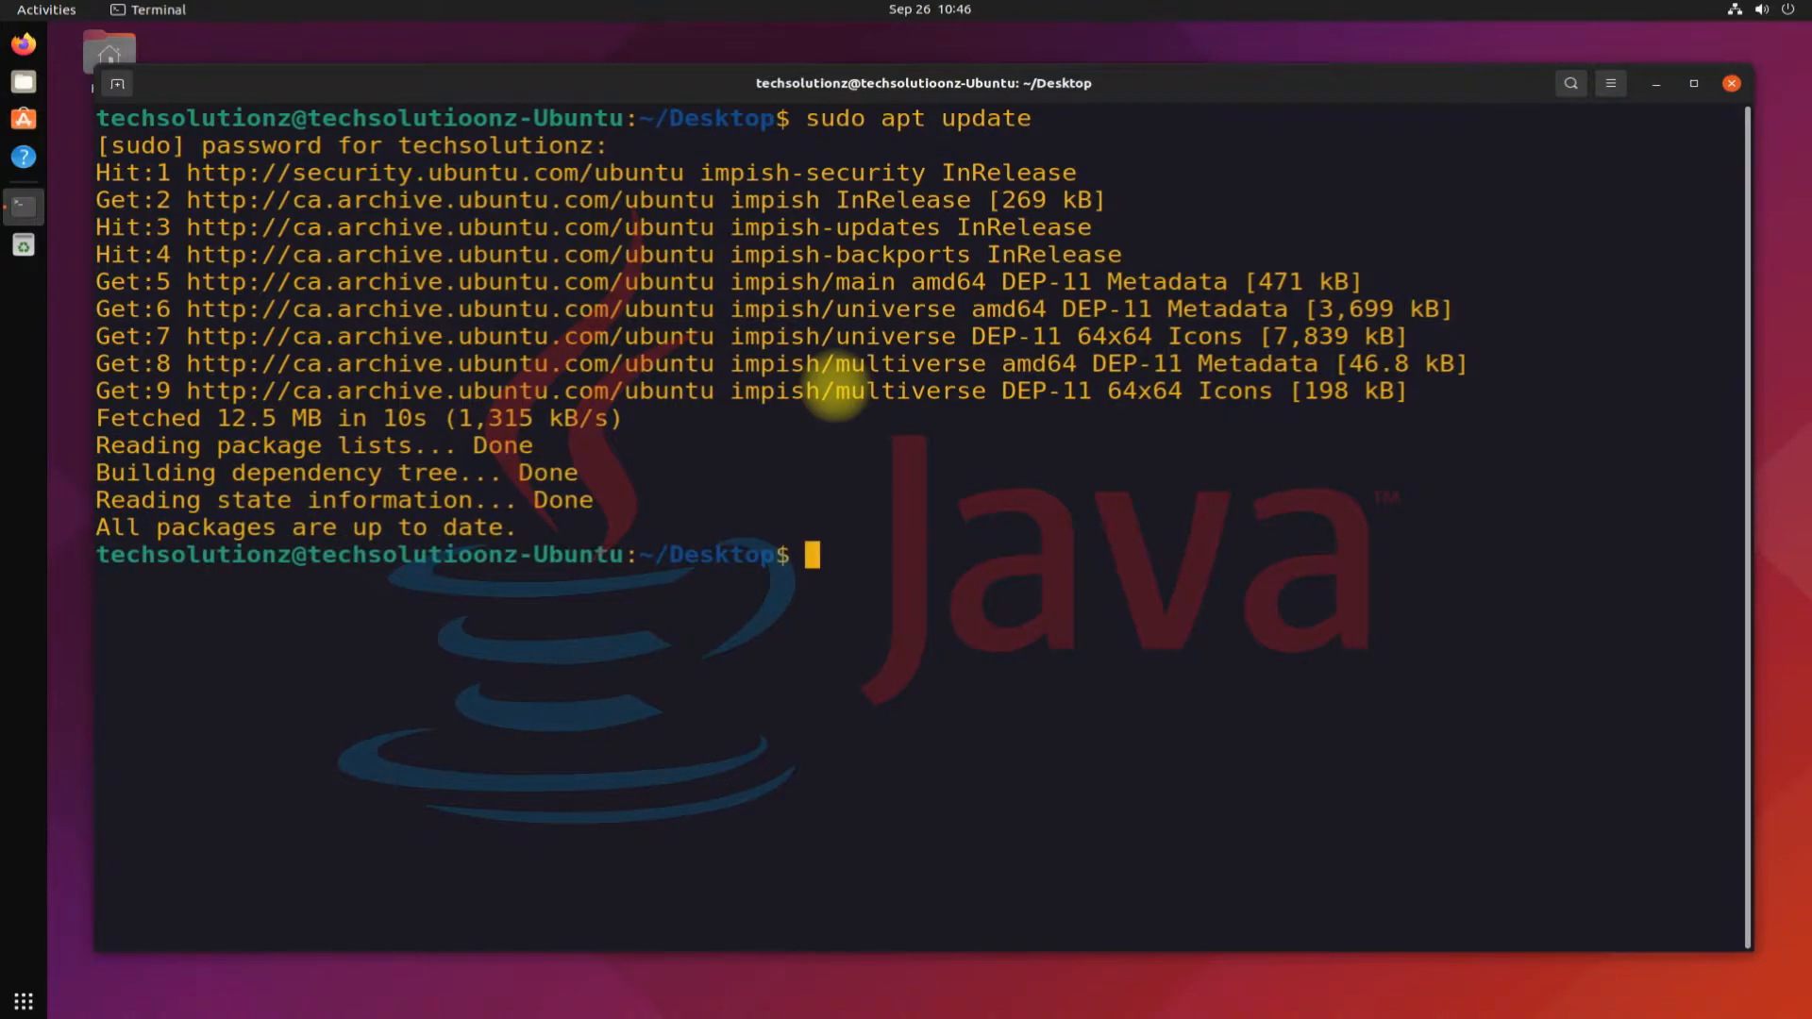
Run 'sudo add-apt-repository ppa:linuxuprising/java' and confirm adding the PPA.
{"action": "type", "text": "sudo add"}
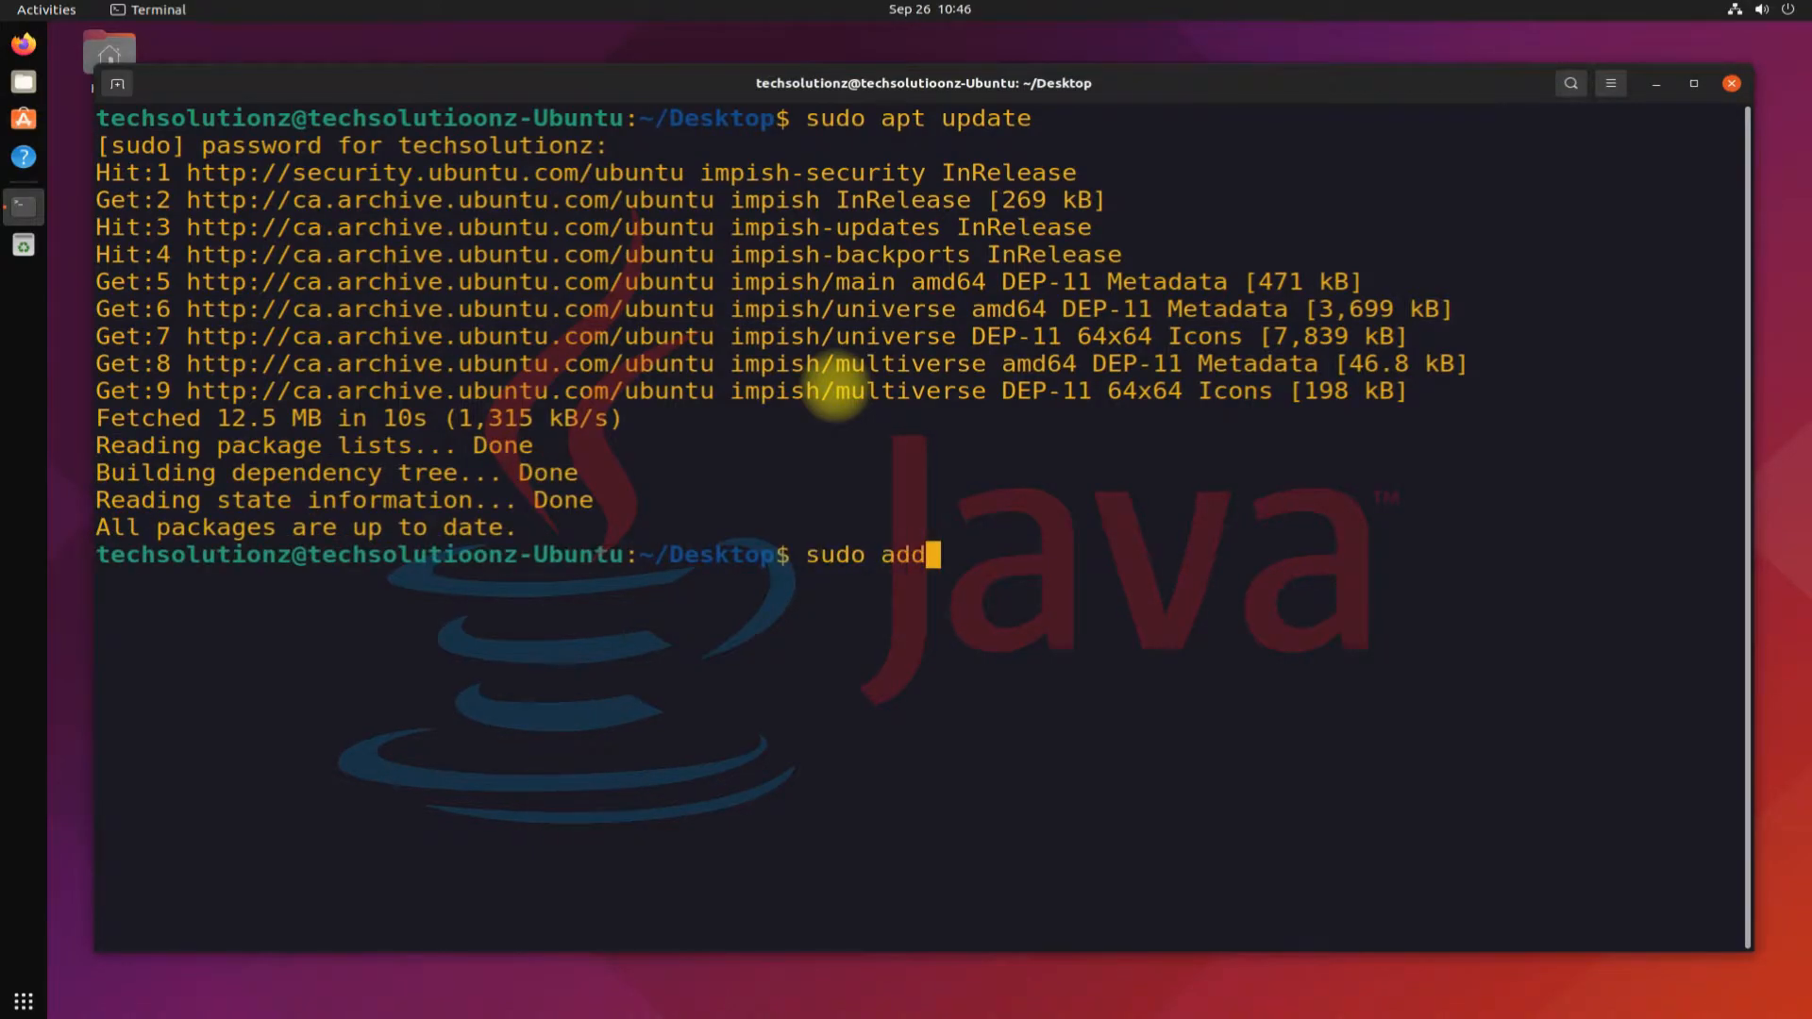
{"action": "type", "text": "-apt-re"}
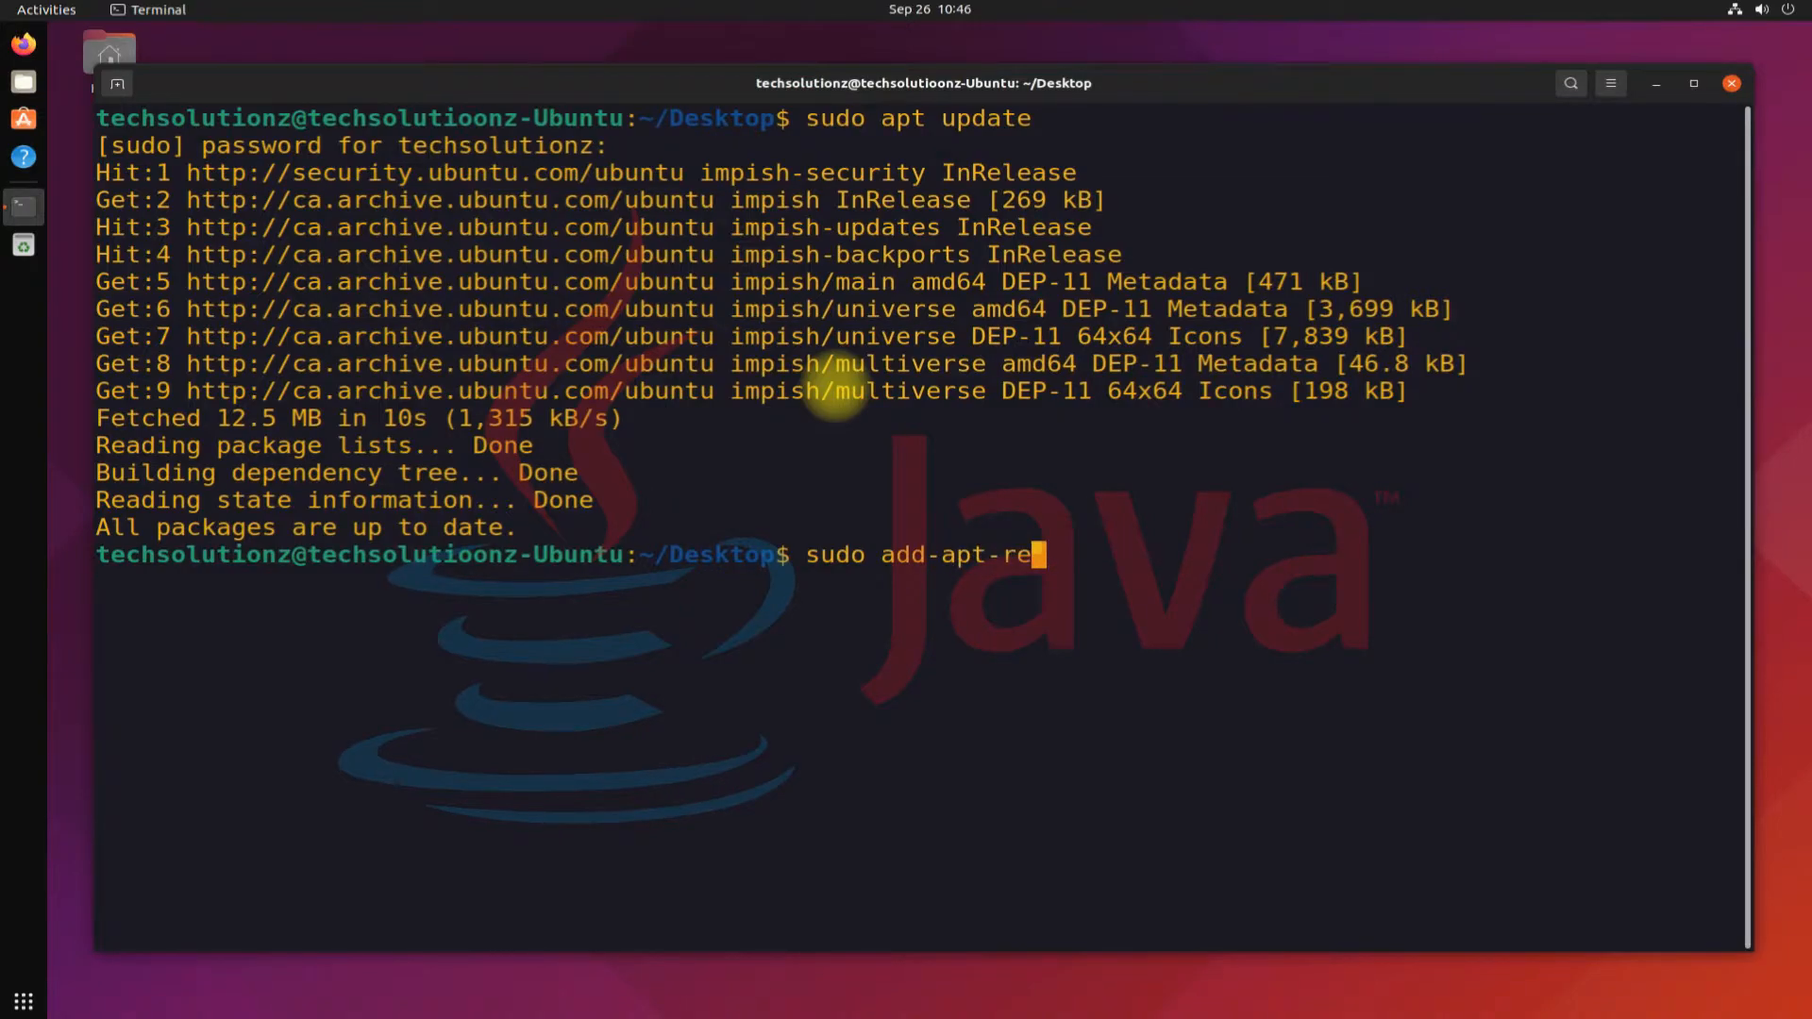
{"action": "type", "text": "posit"}
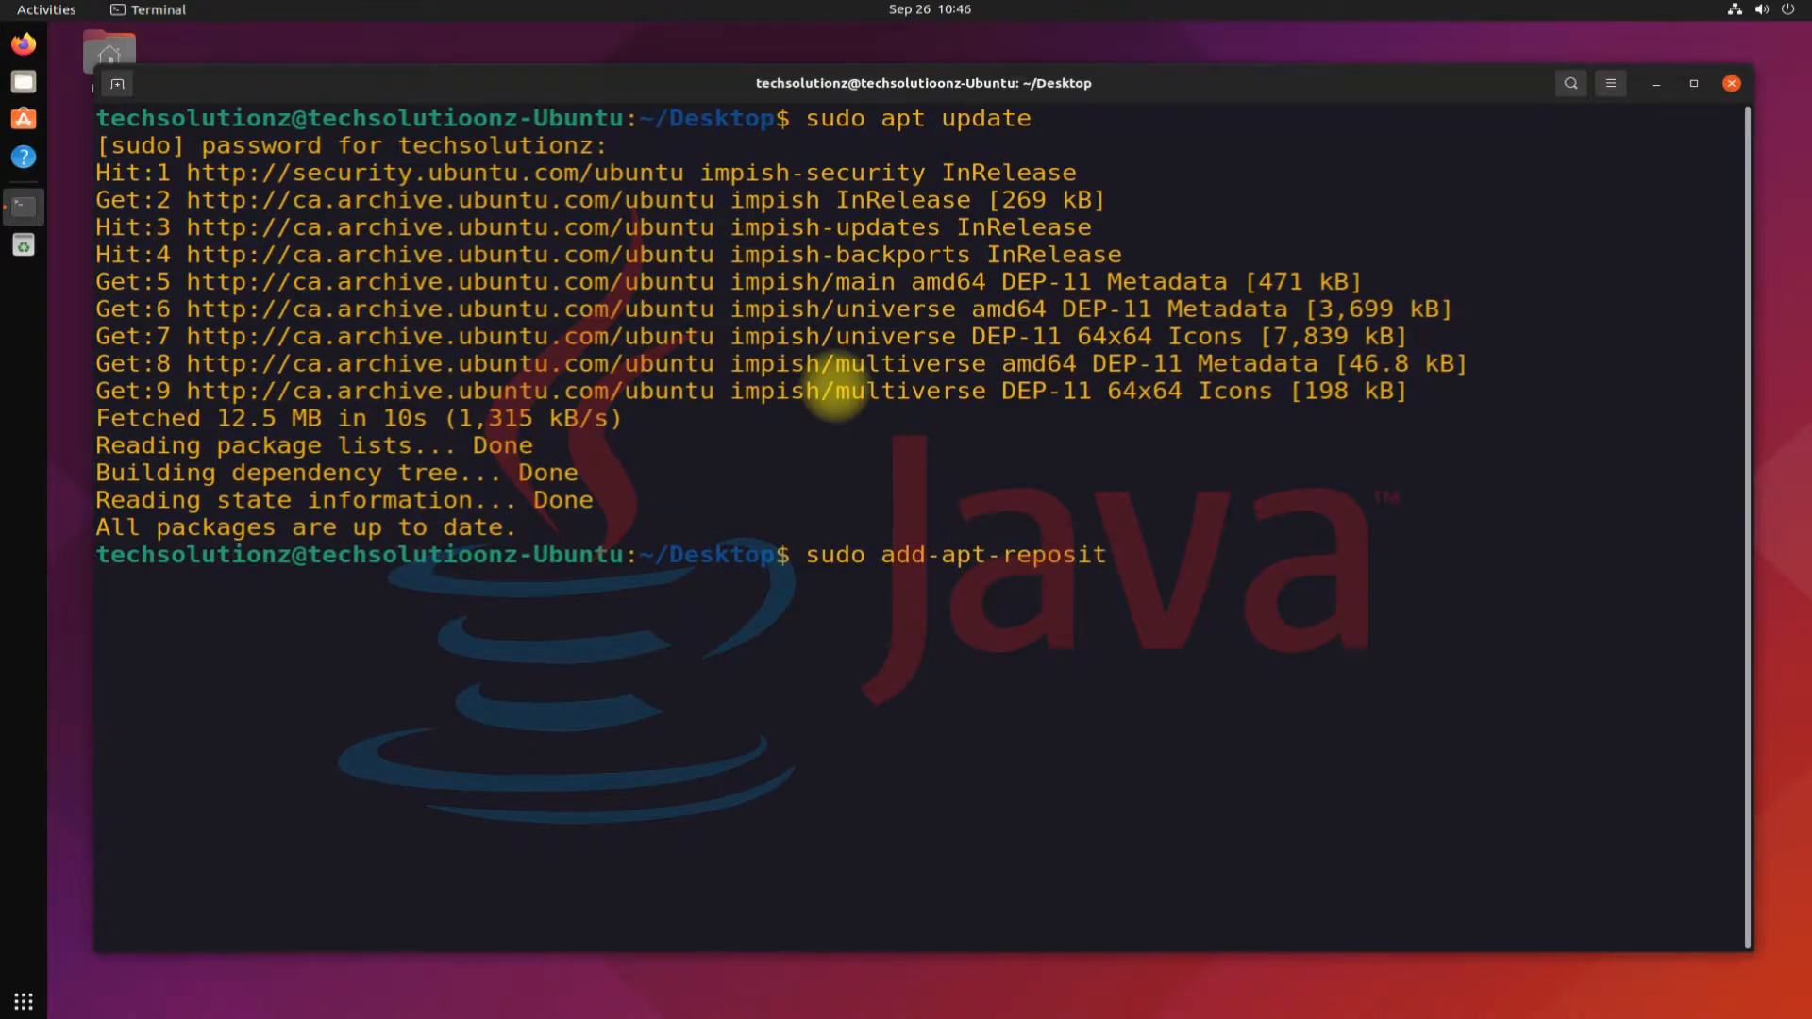
{"action": "type", "text": "ory"}
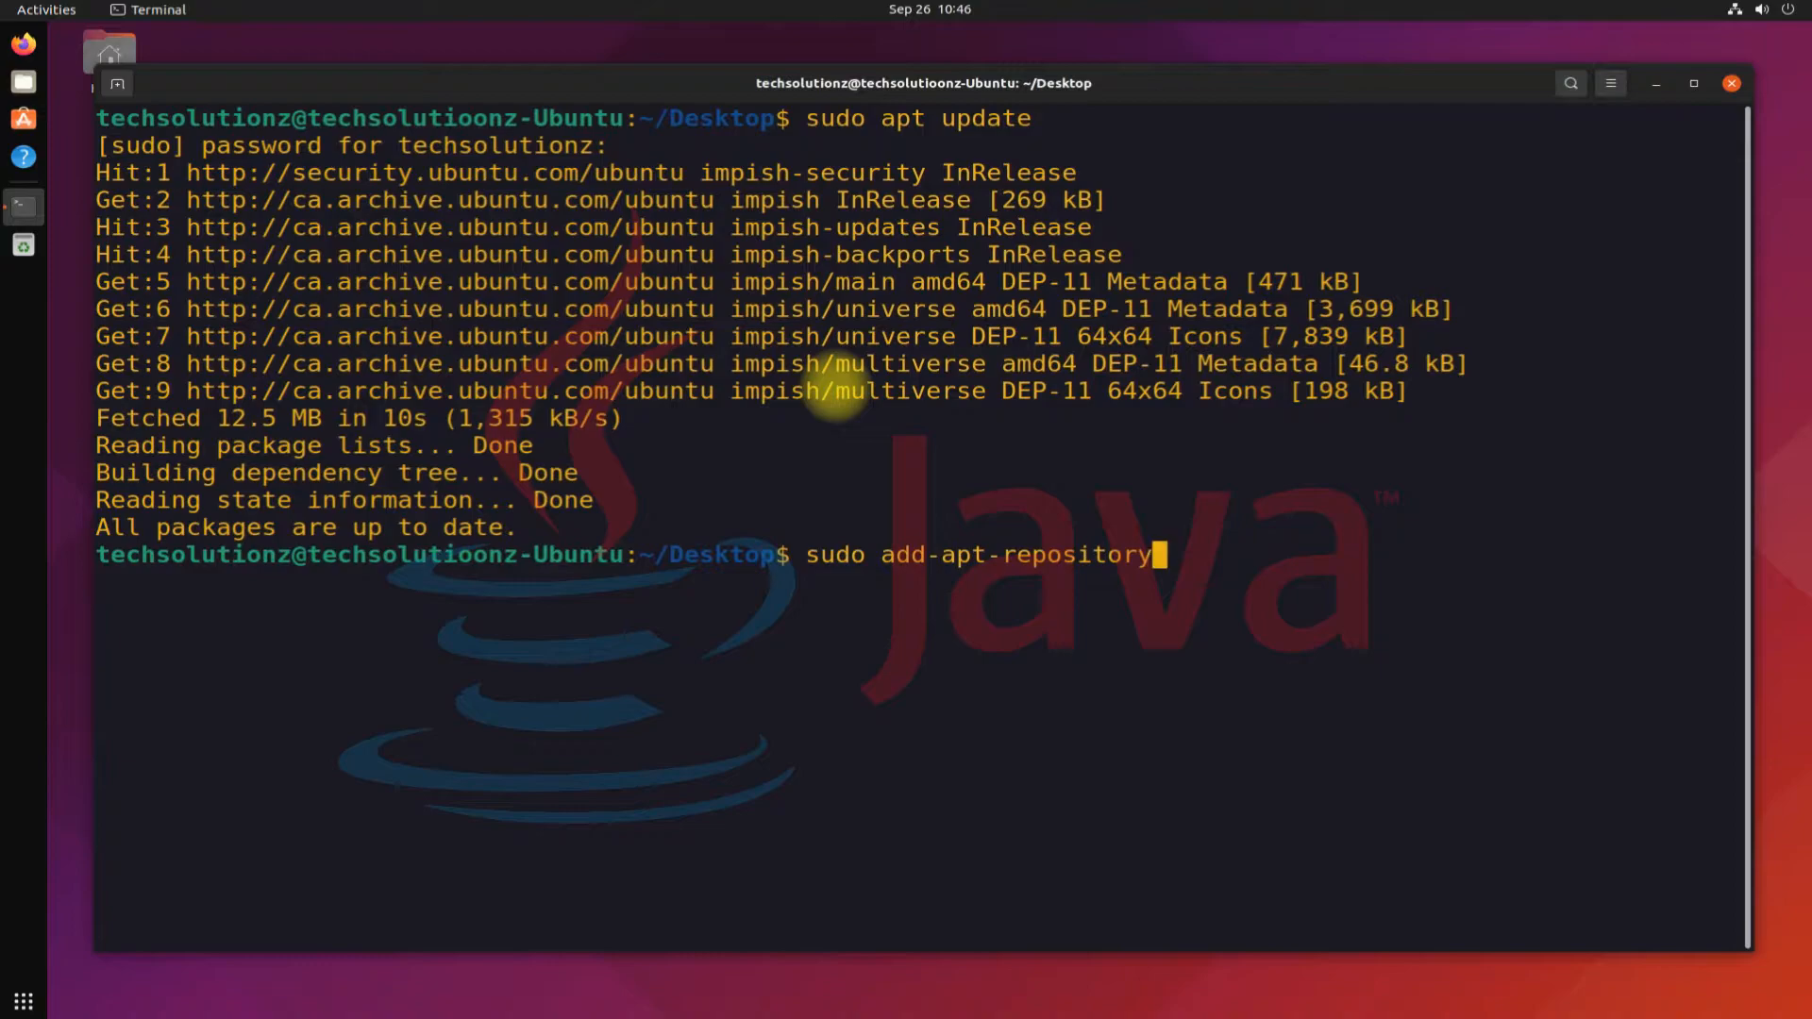
{"action": "type", "text": "ppa:"}
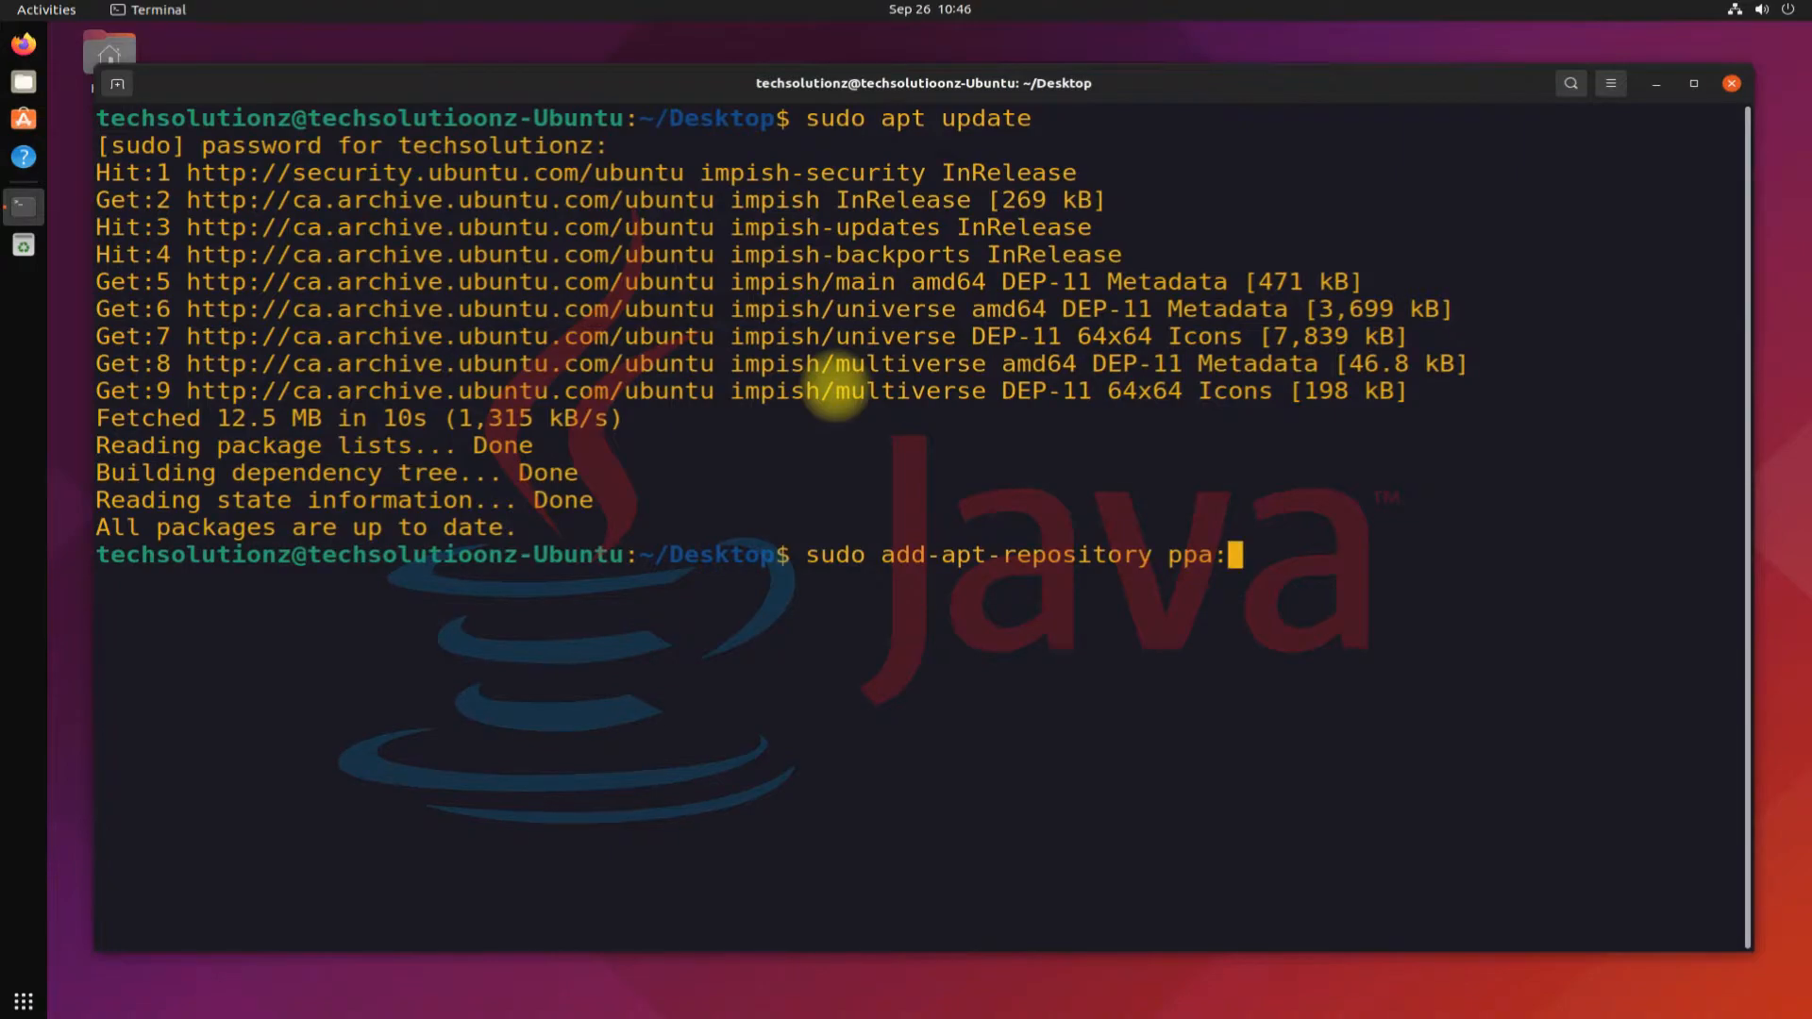
{"action": "type", "text": "linux"}
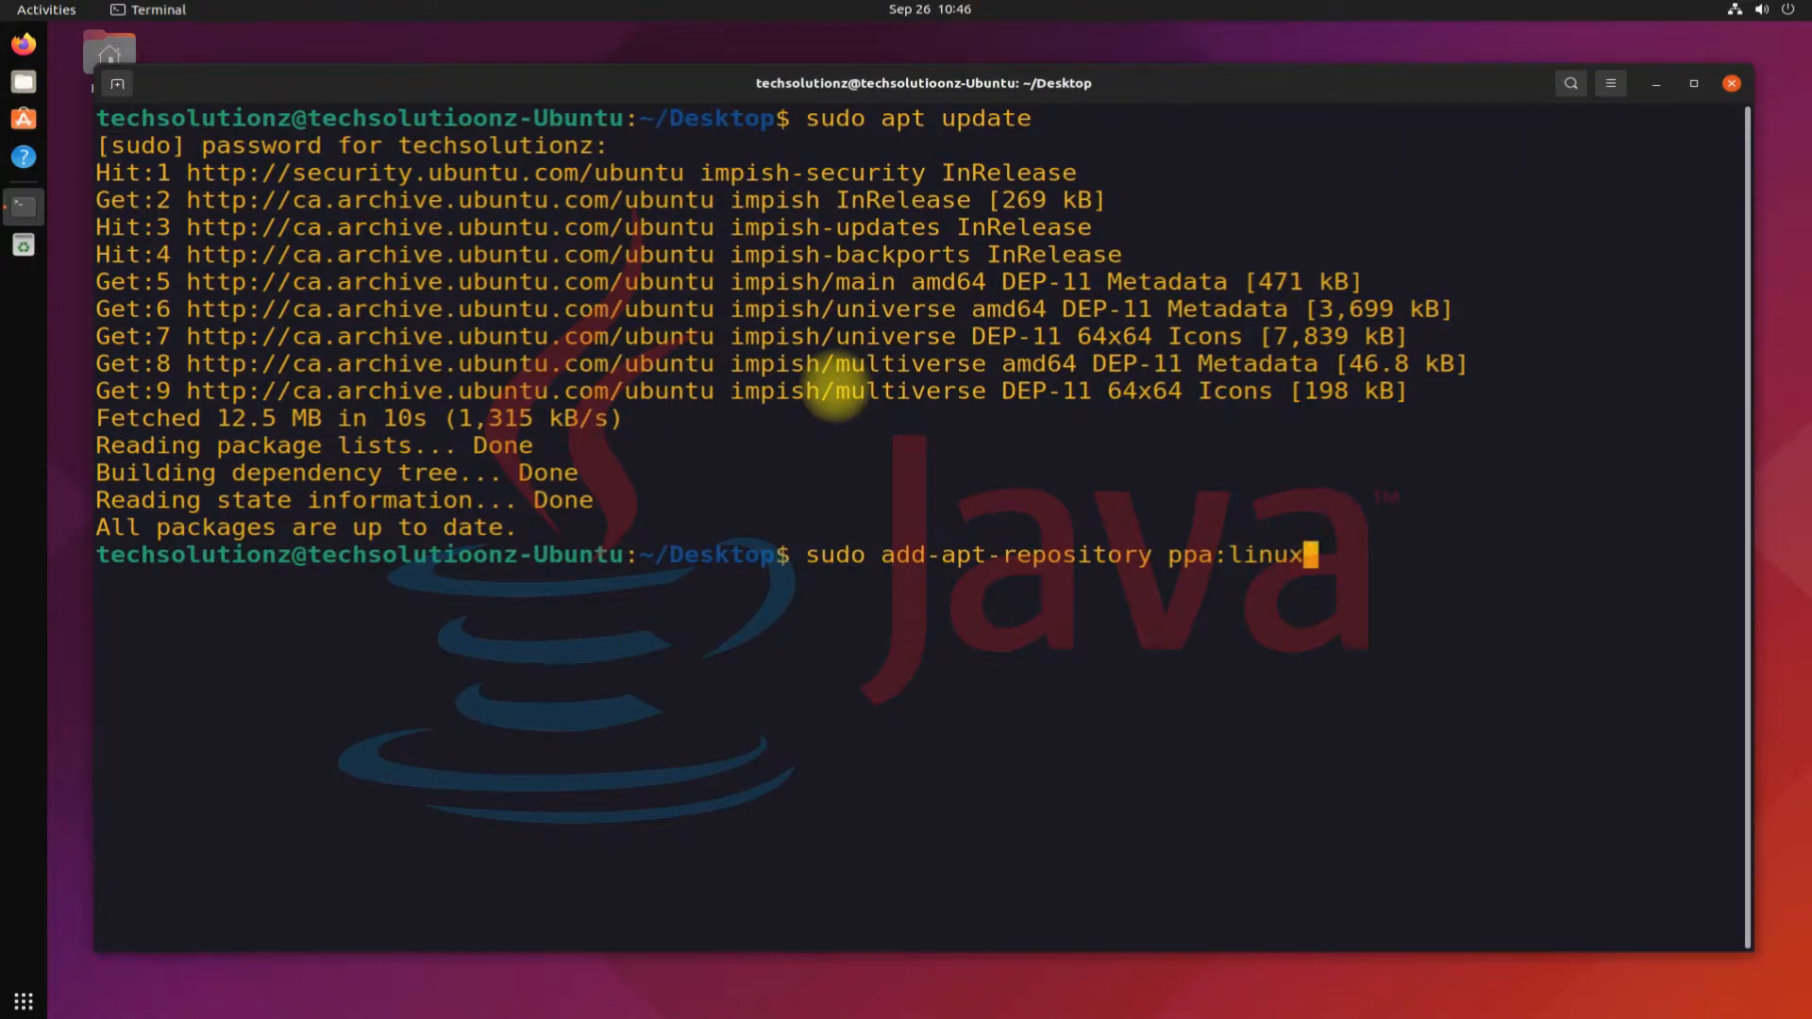
{"action": "type", "text": "upris"}
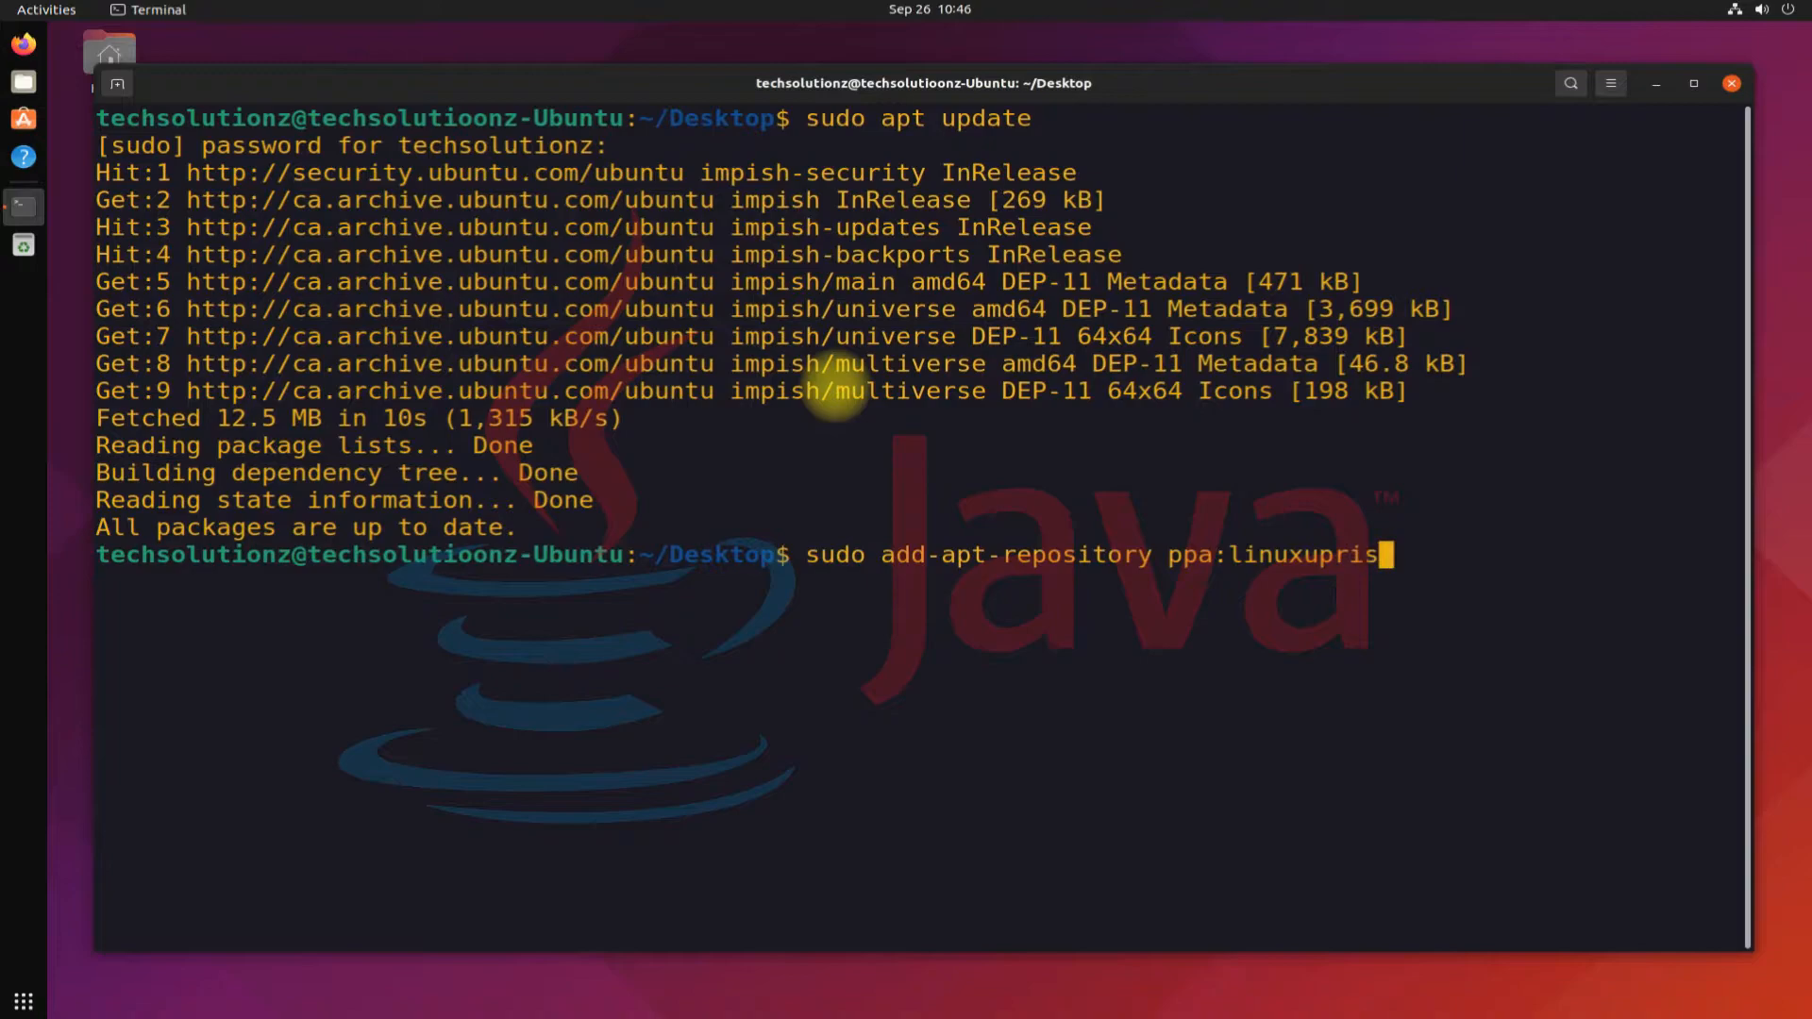
{"action": "type", "text": "ng"}
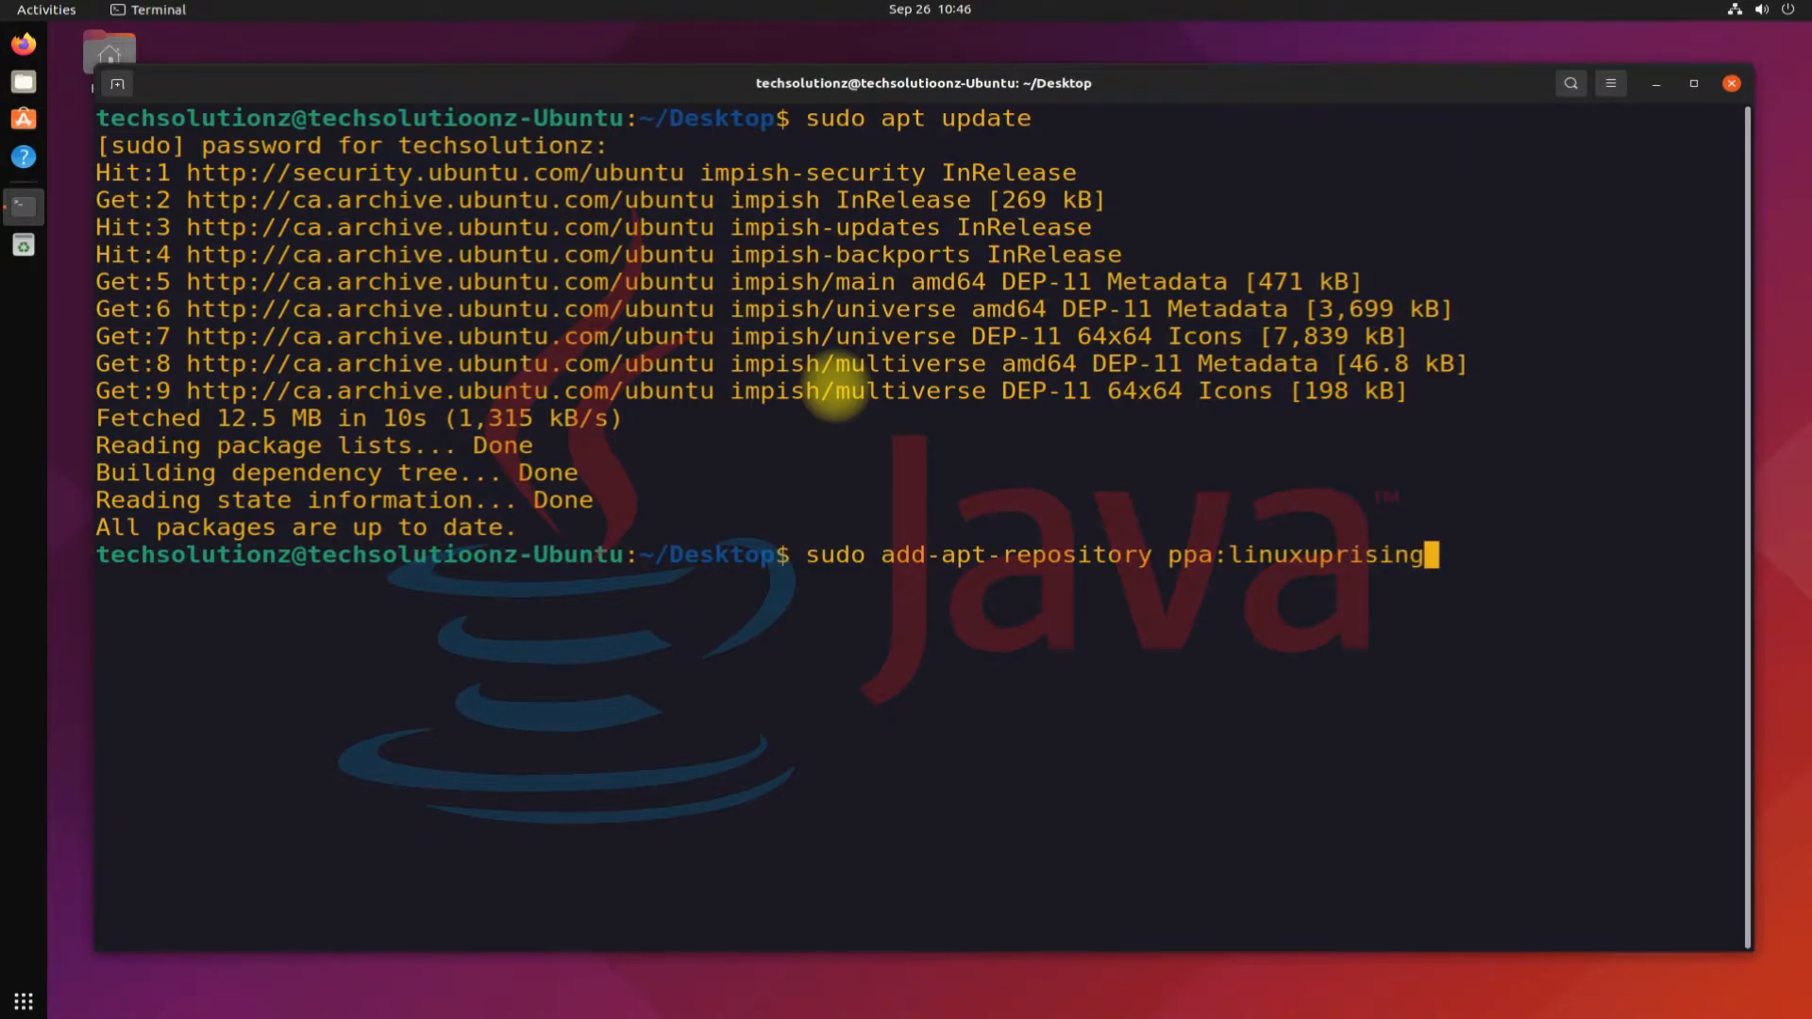
{"action": "type", "text": "/"}
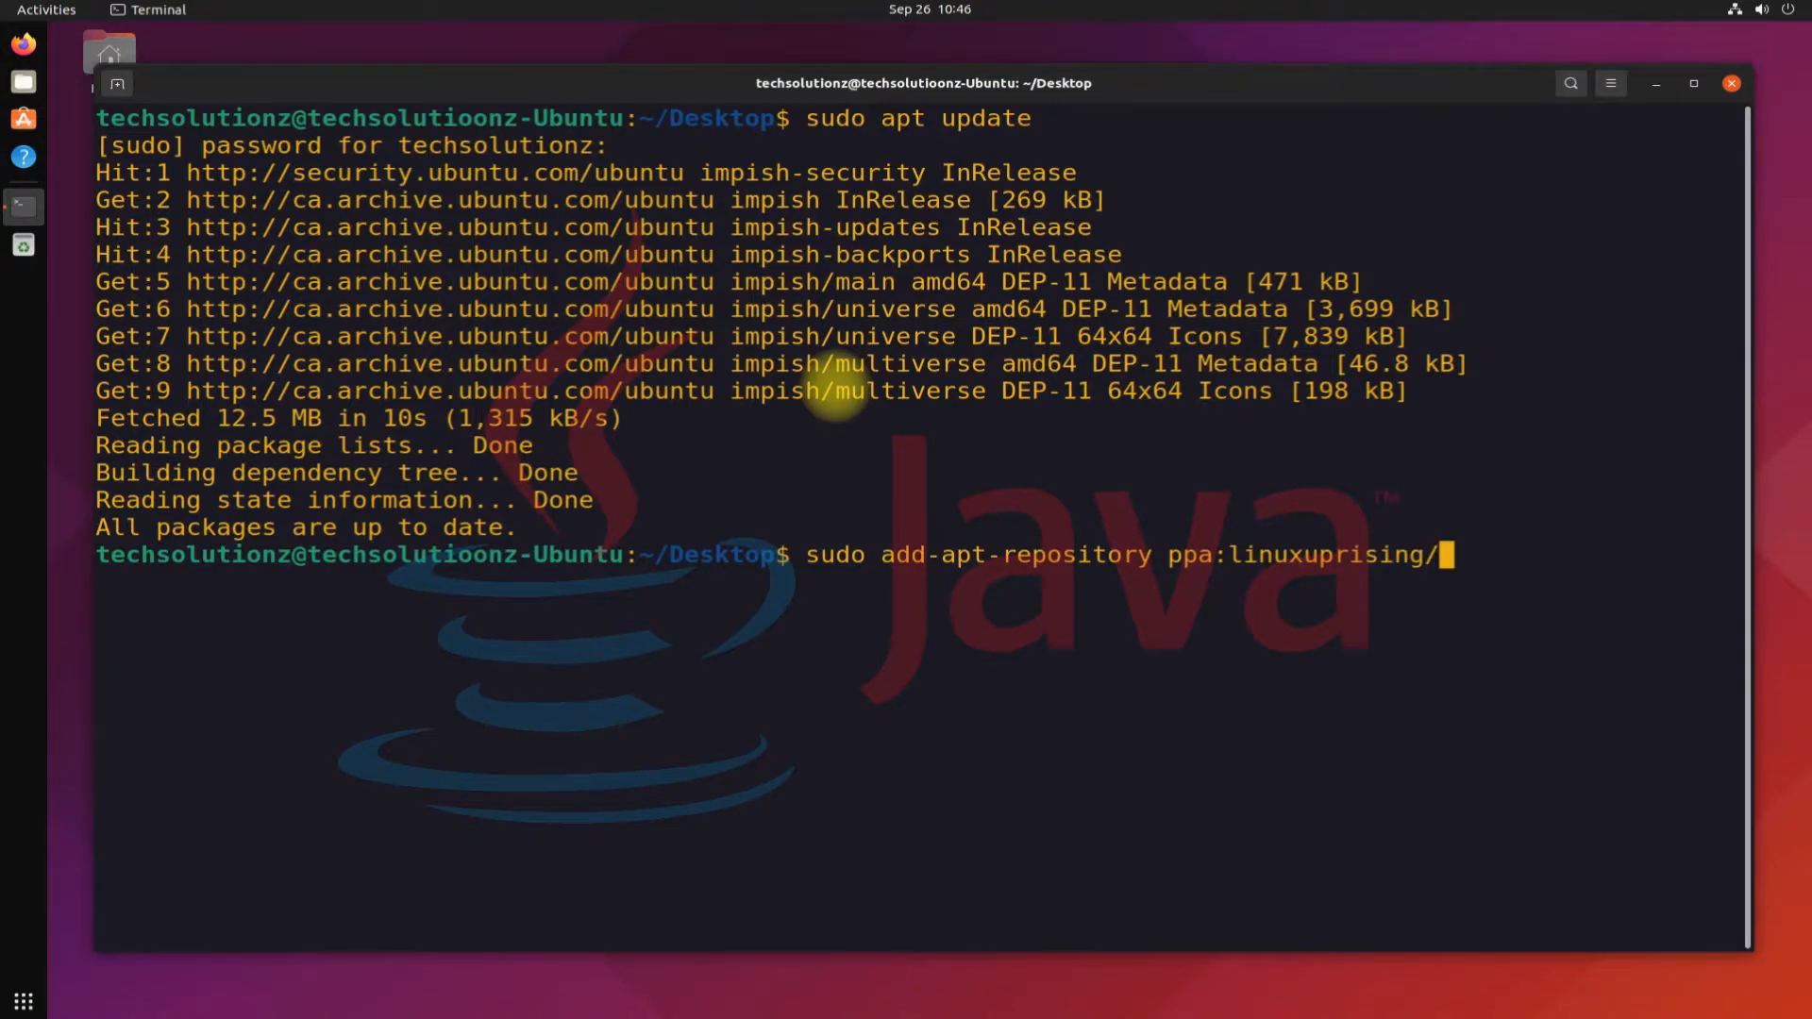
{"action": "type", "text": "java"}
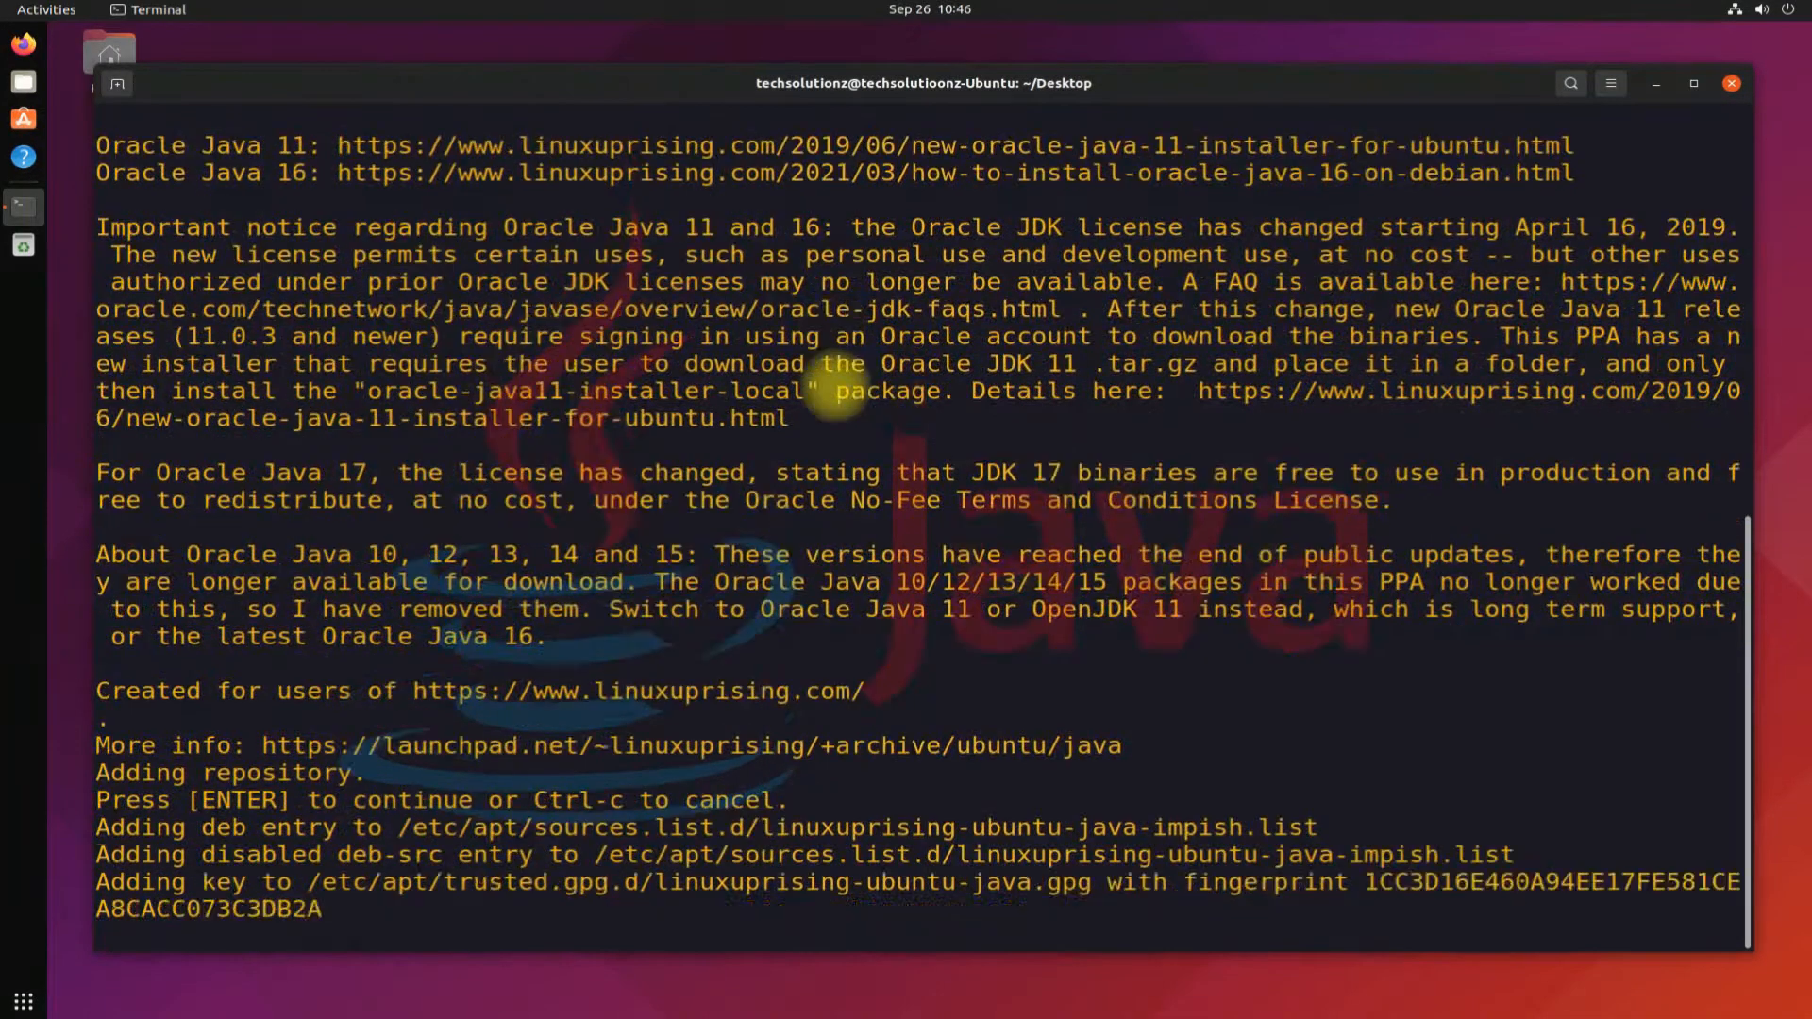
{"action": "key", "text": "Return"}
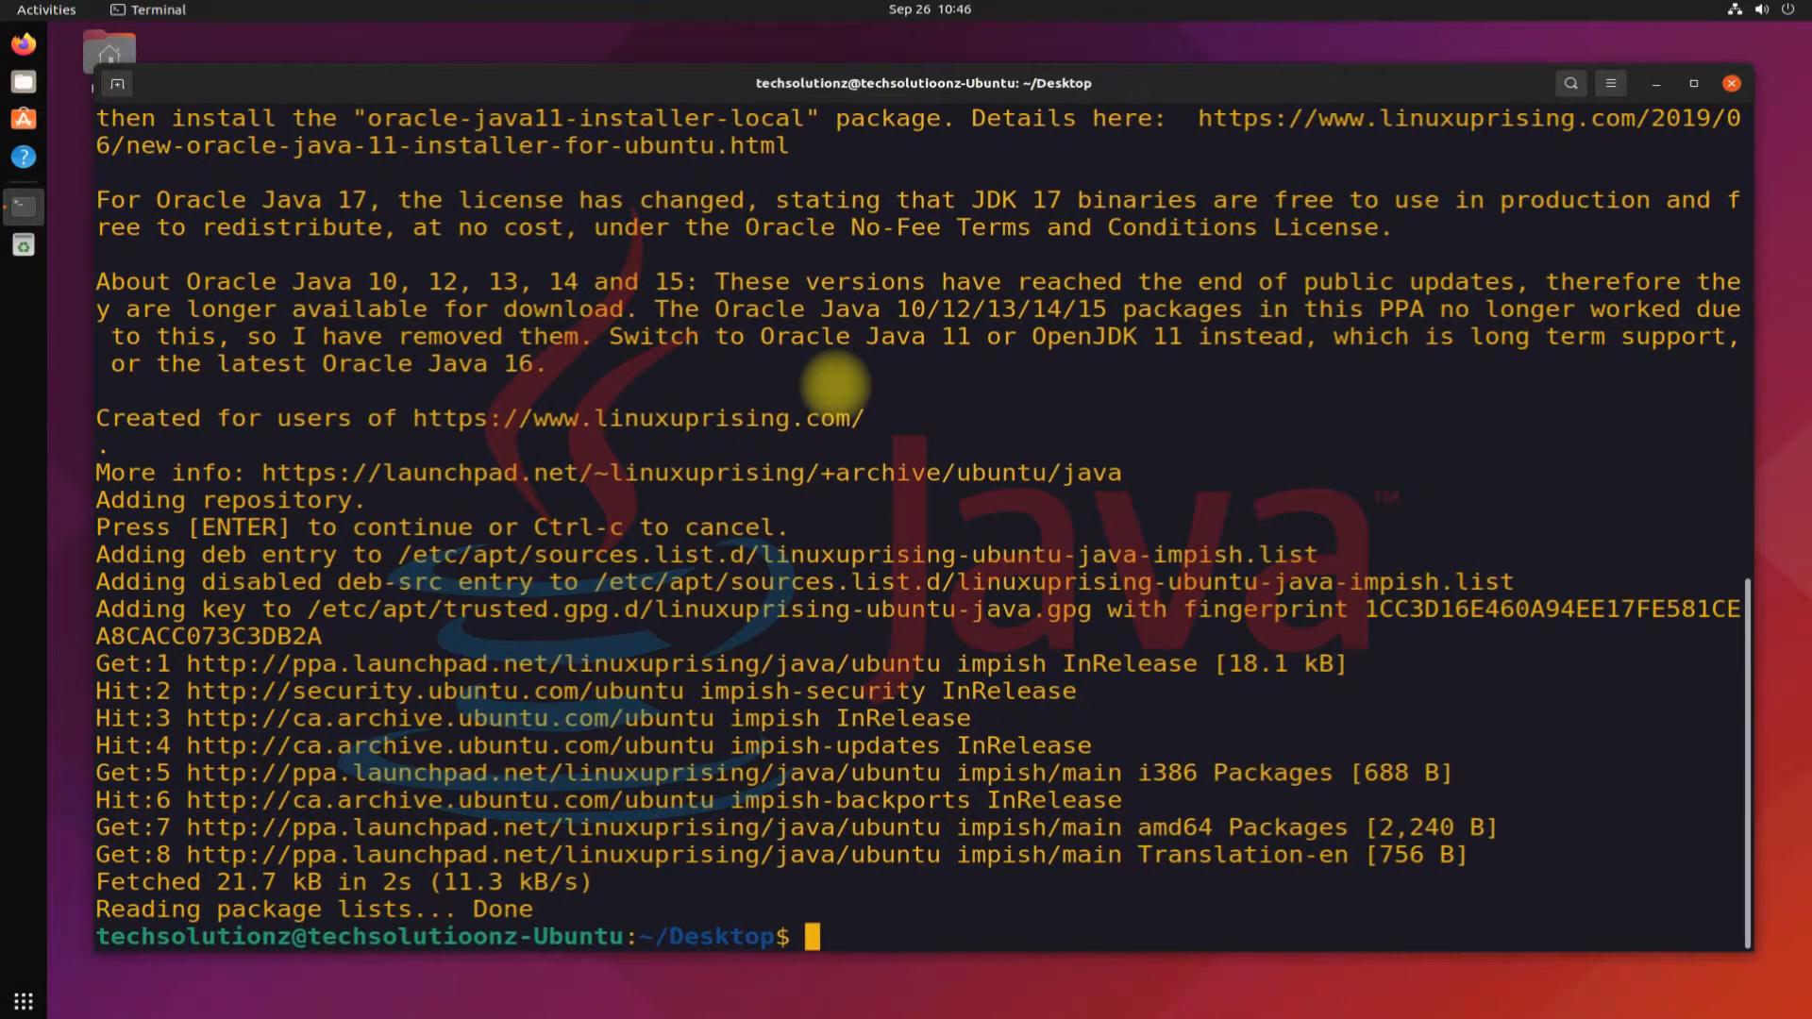
Run 'sudo apt-get update' so the new Java PPA is read, then begin the next sudo command.
{"action": "type", "text": "sudo apt"}
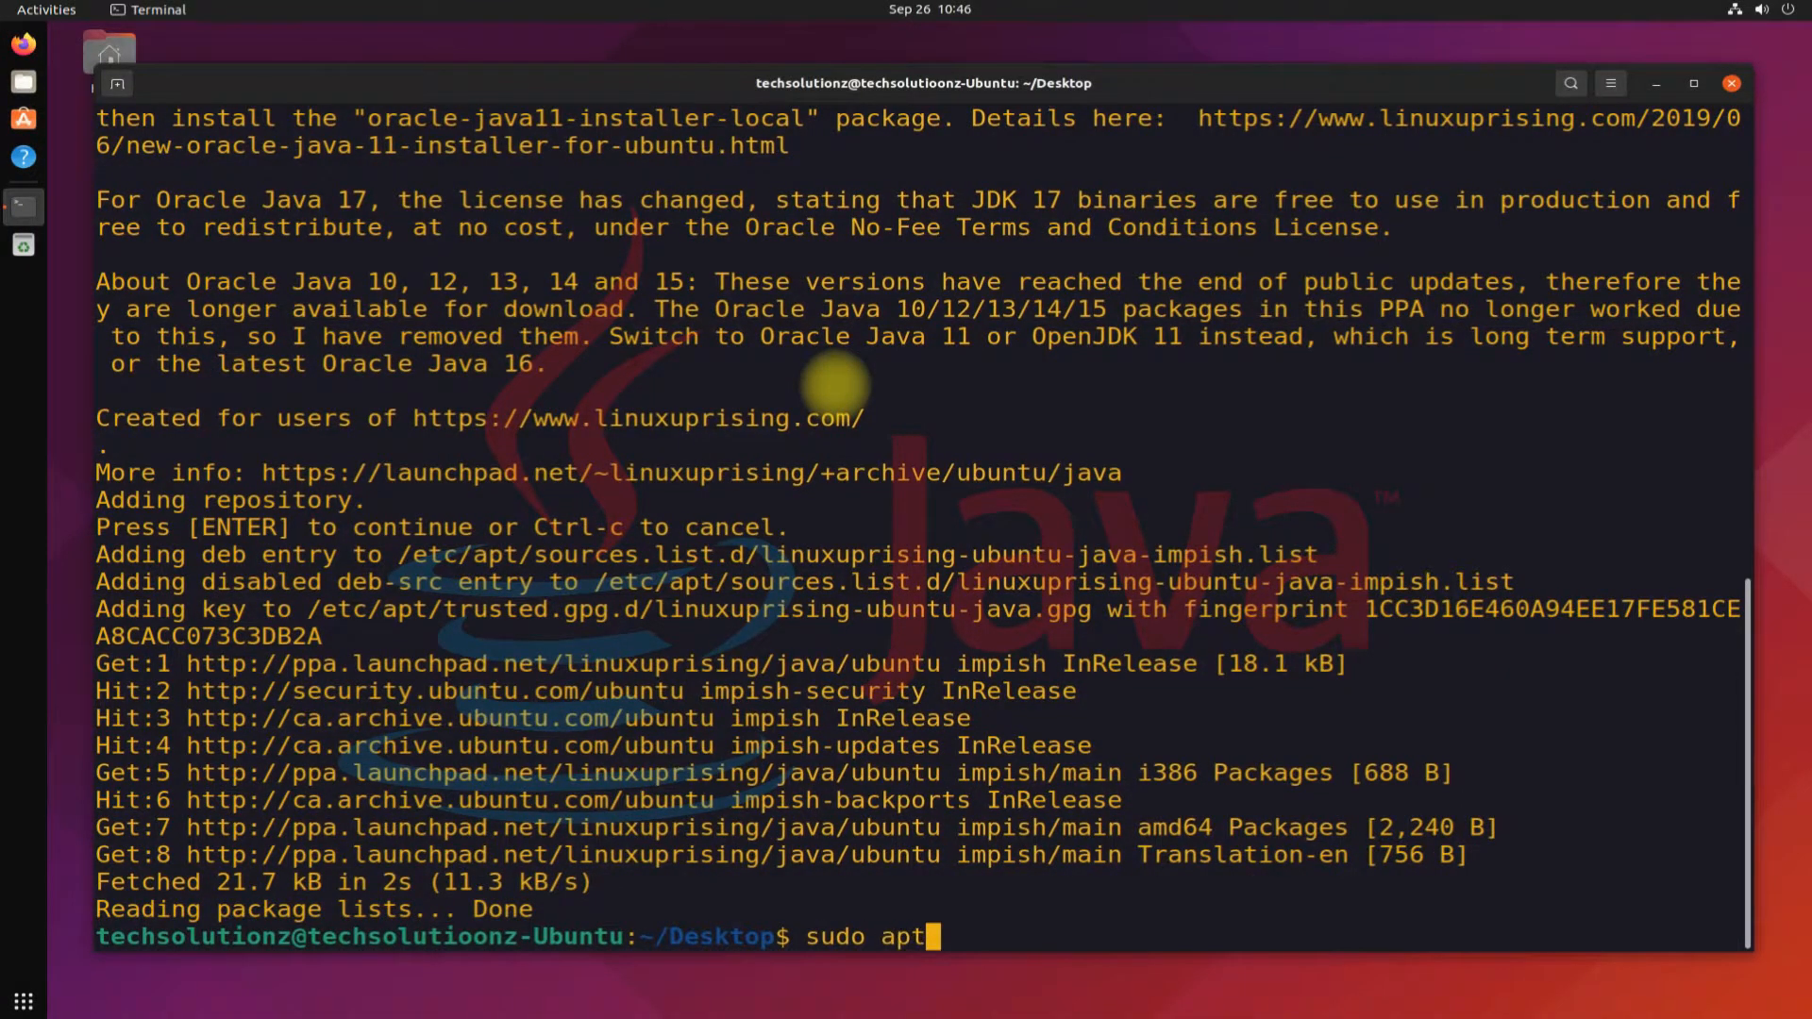
{"action": "type", "text": "-get update"}
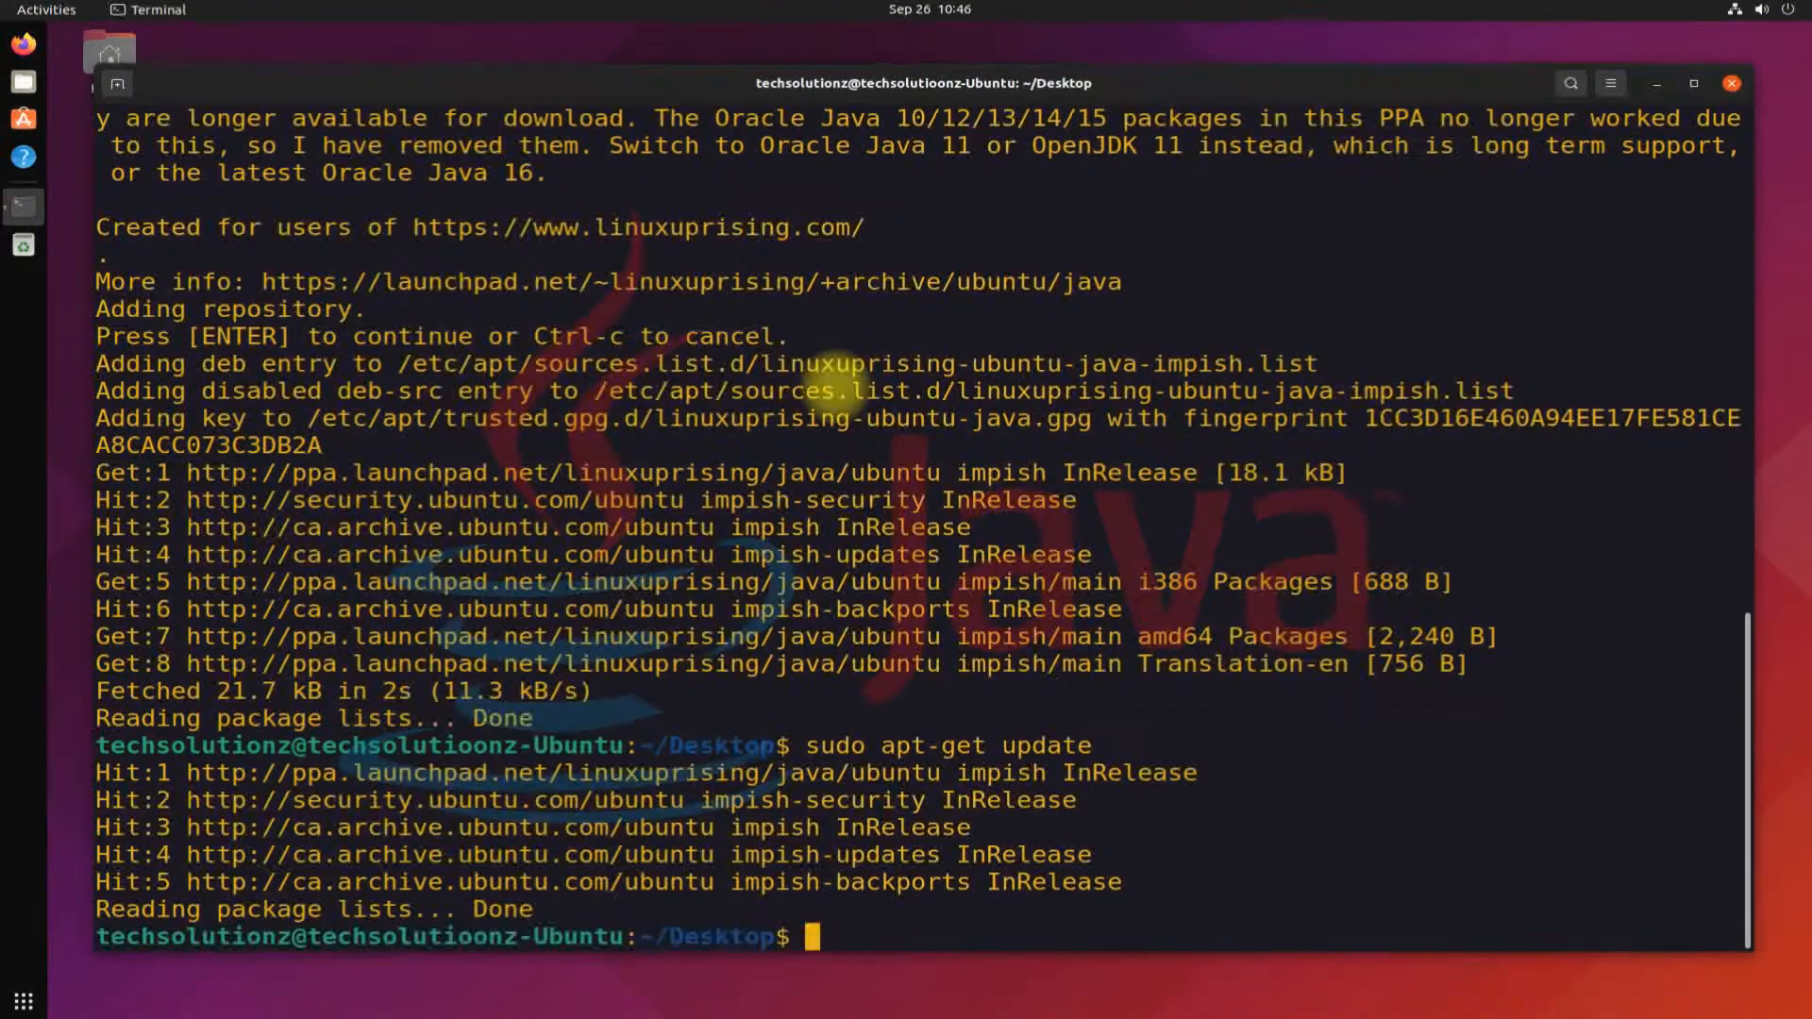
{"action": "type", "text": "sudo at"}
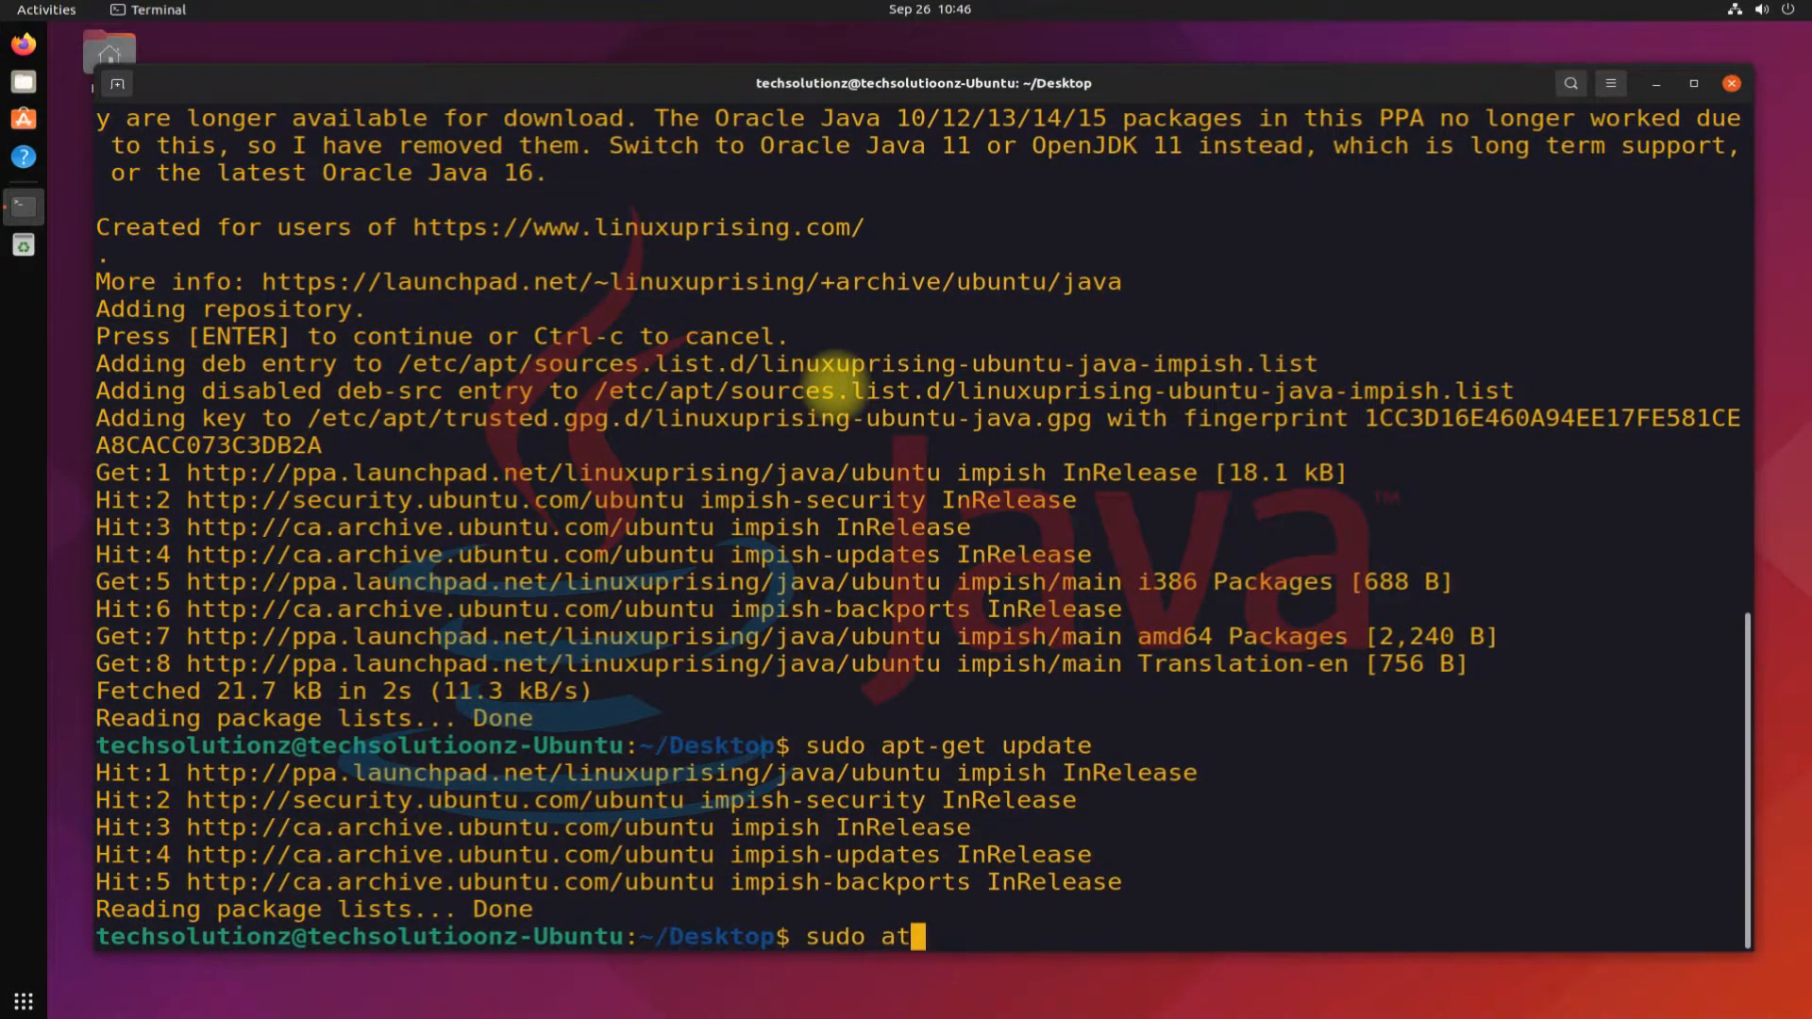
Run 'sudo apt-get install oracle-java17-installer oracle-java17-set-default' up to the continue prompt.
{"action": "type", "text": "pt-get"}
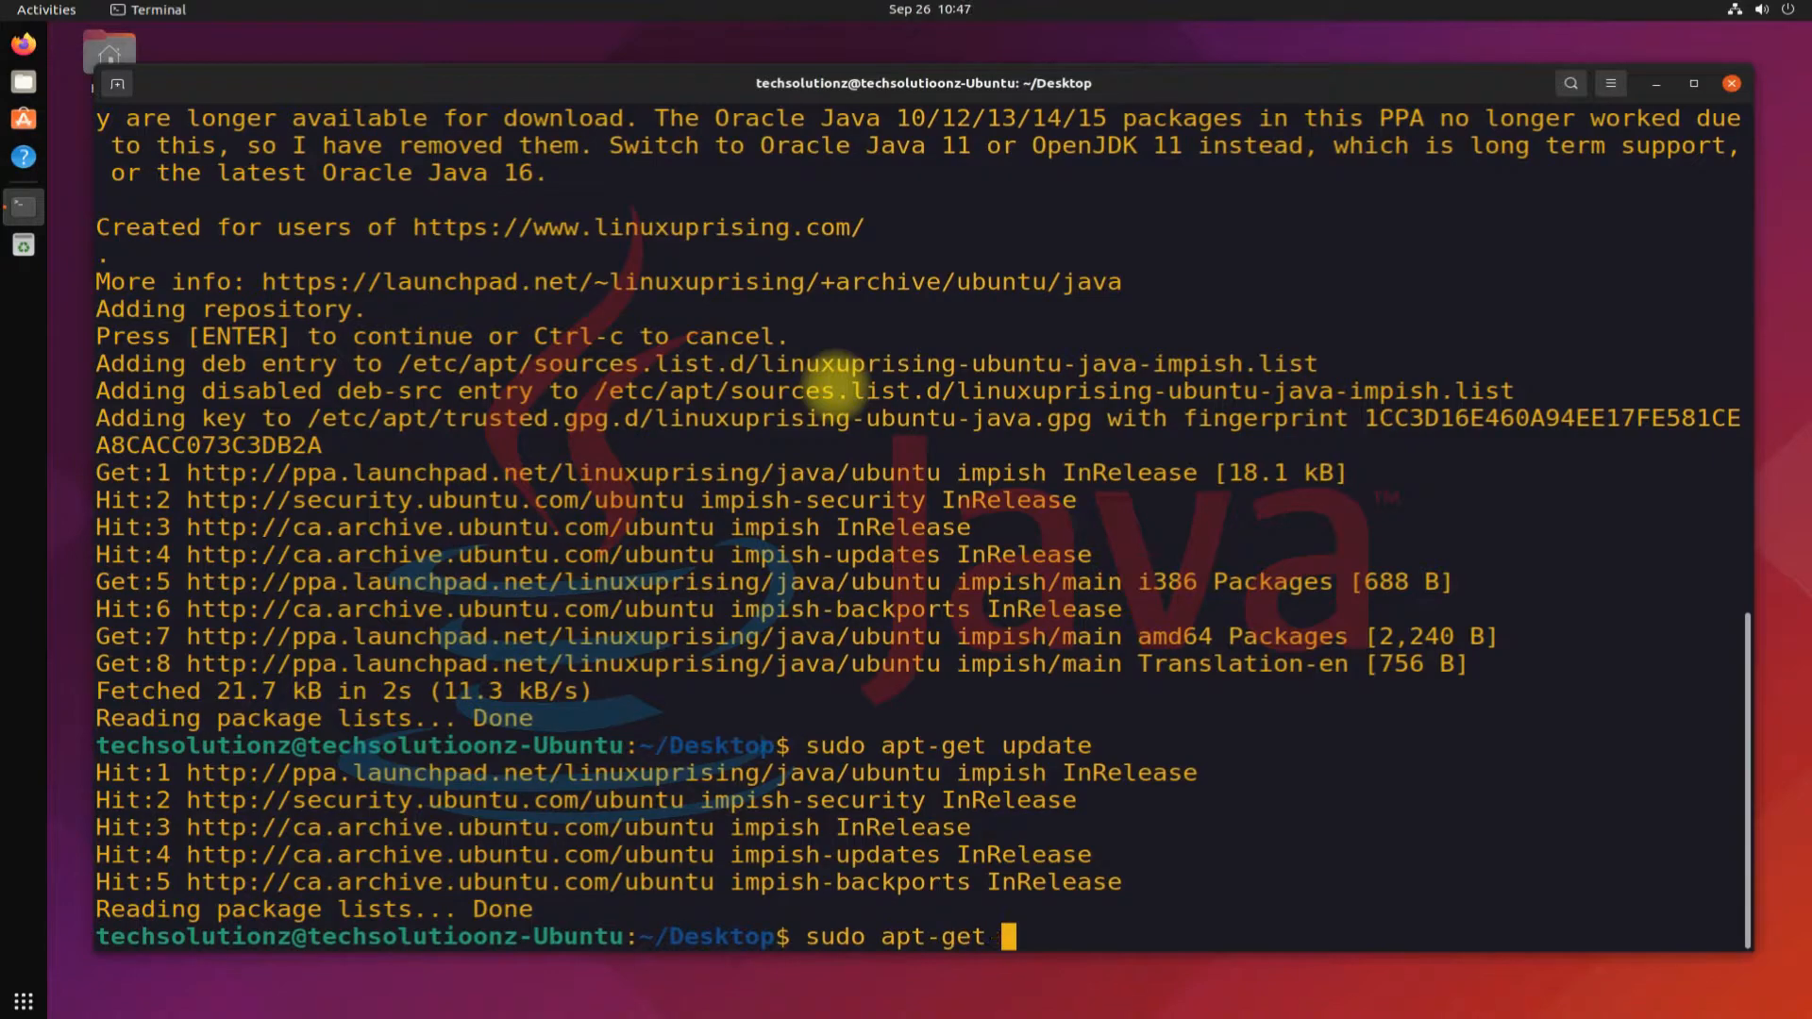
{"action": "type", "text": "install oracl"}
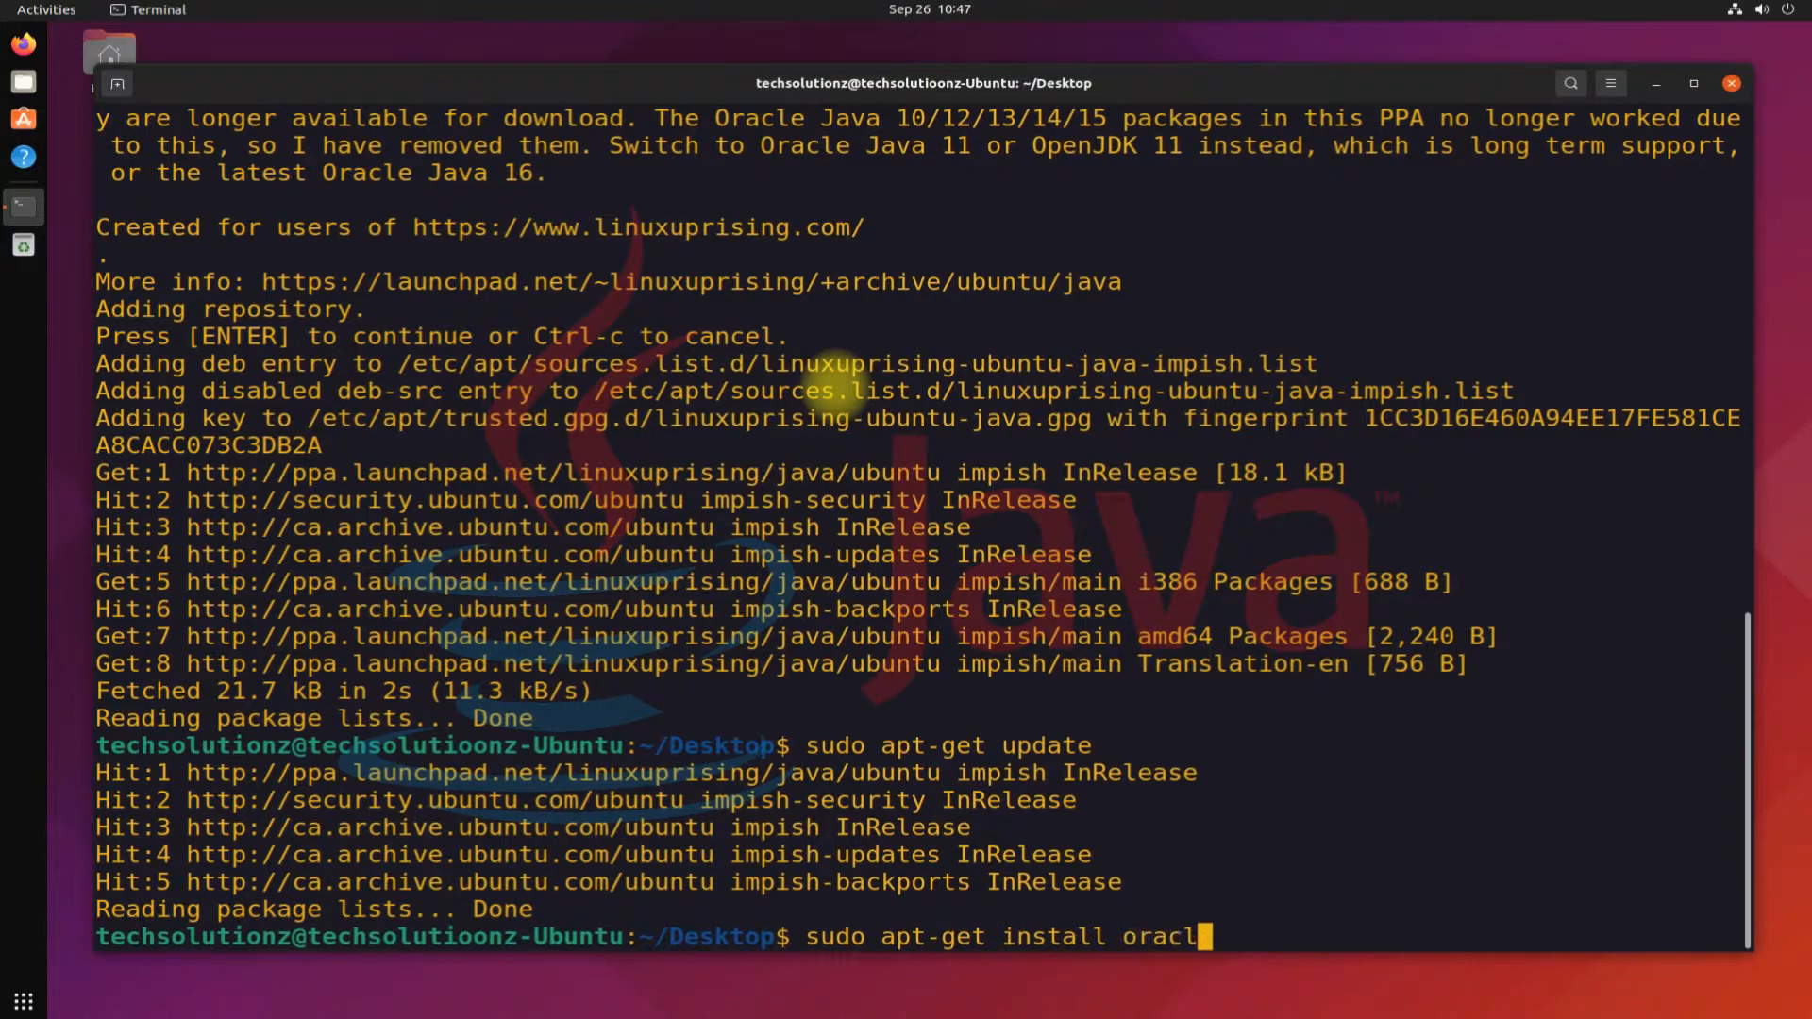
{"action": "type", "text": "e-j"}
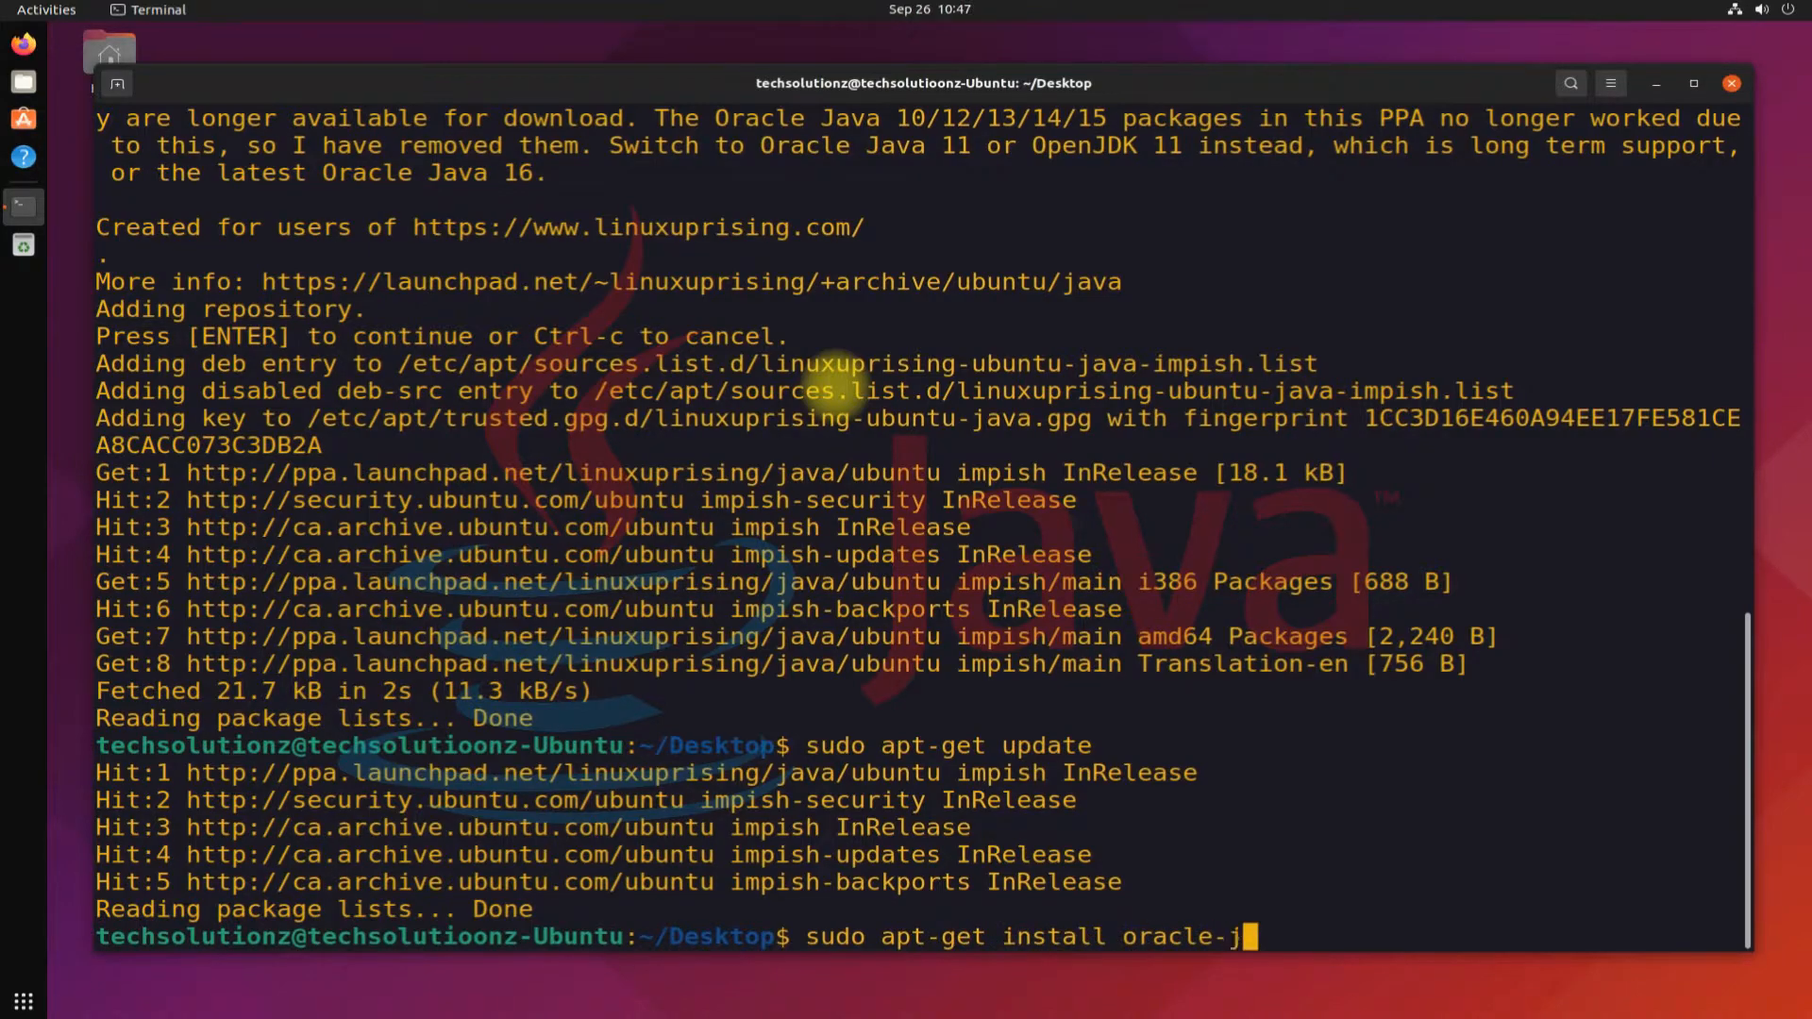
{"action": "type", "text": "ava17"}
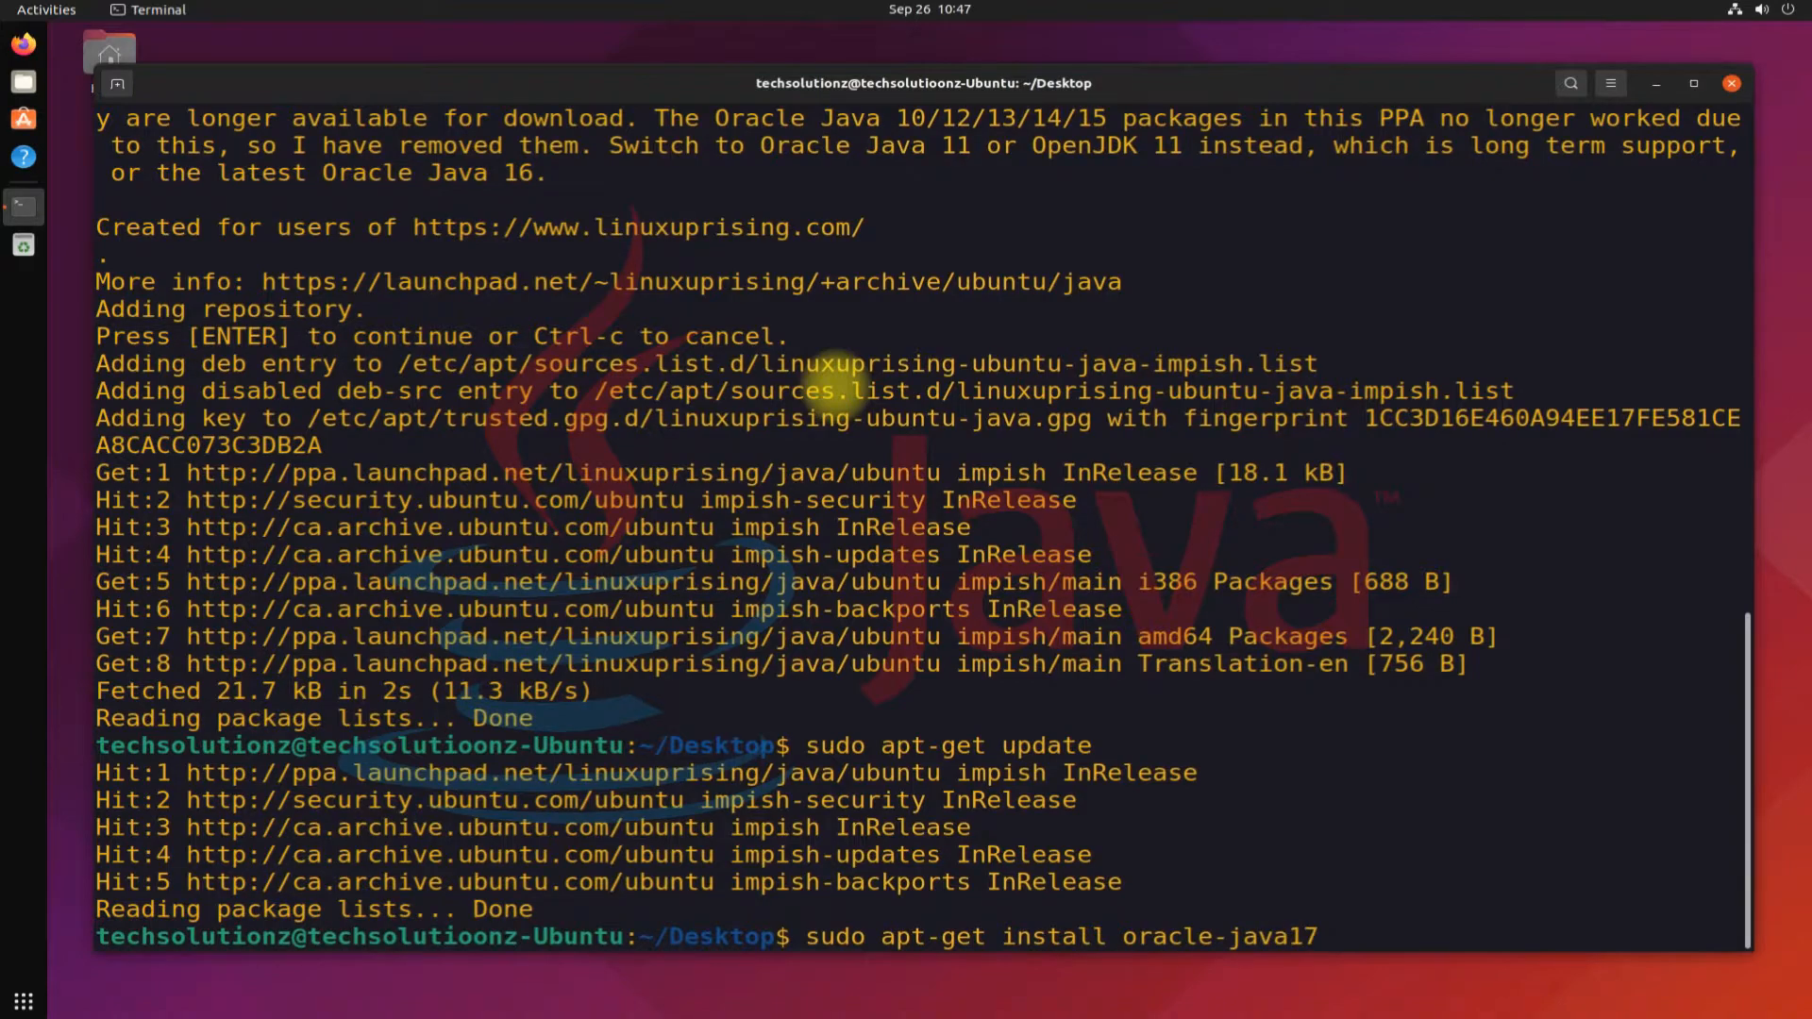
{"action": "type", "text": "-insta"}
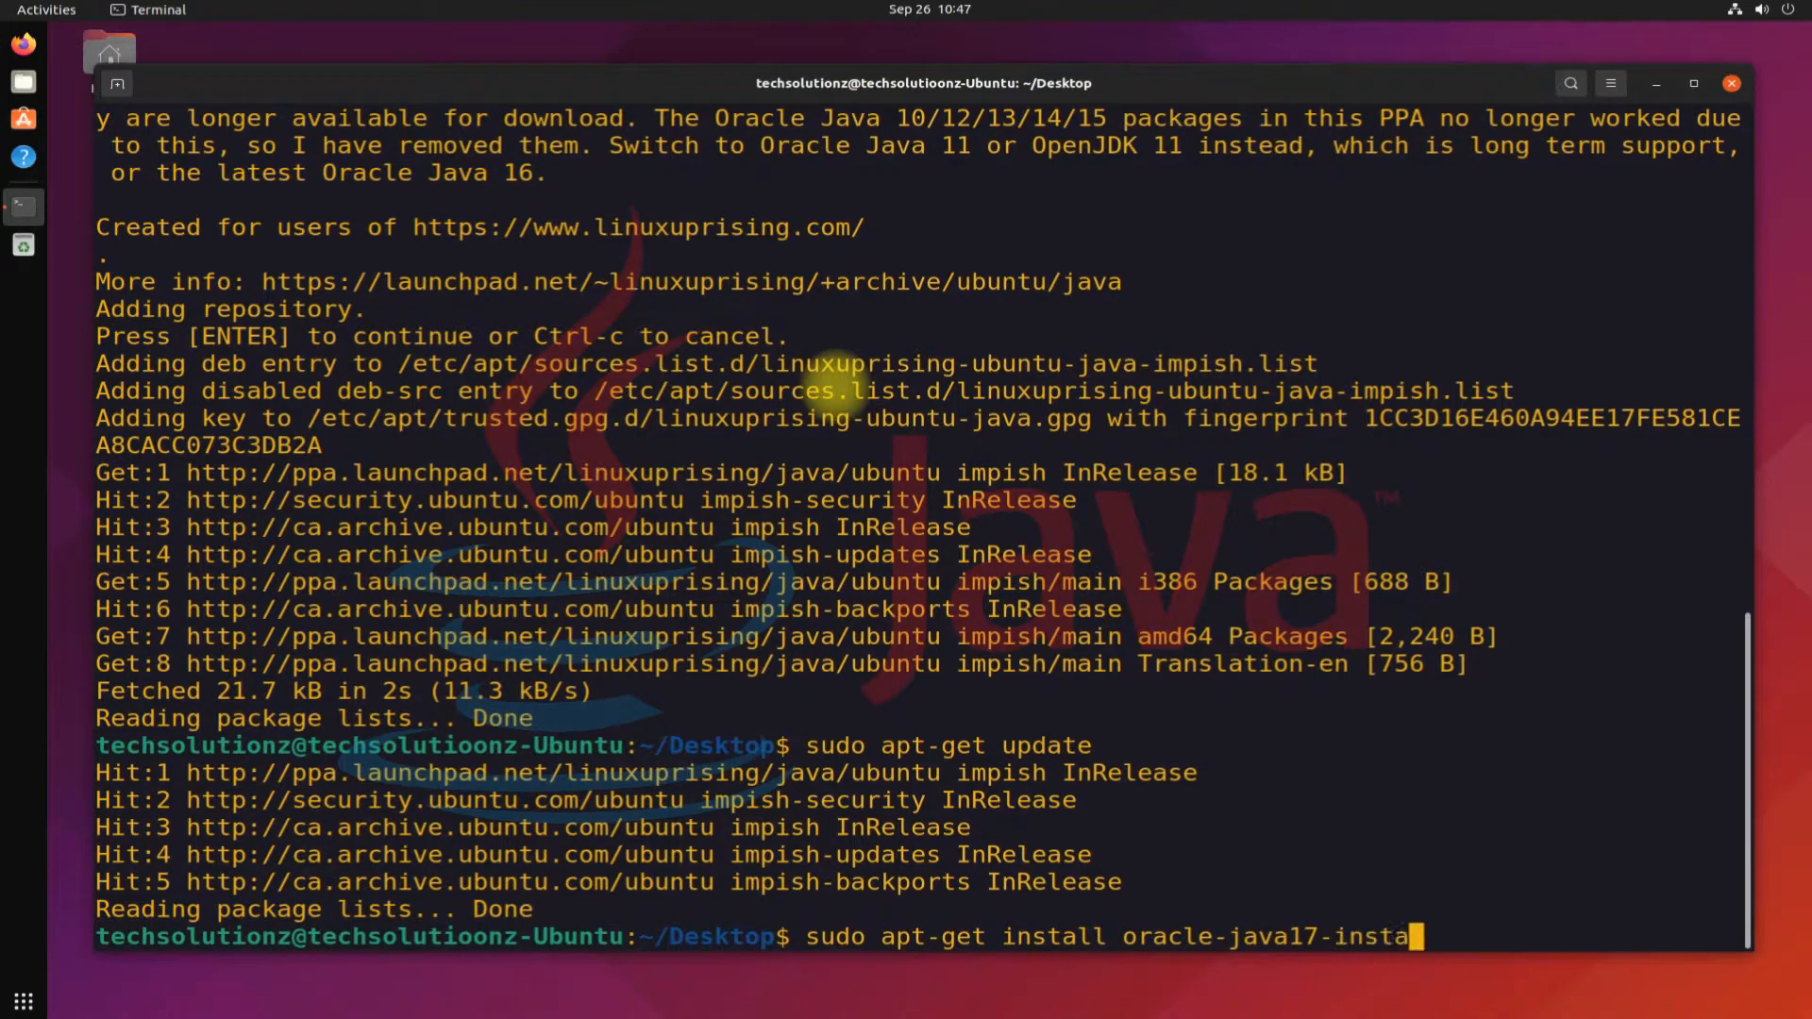
{"action": "type", "text": "ller oracle-java17-set-default"}
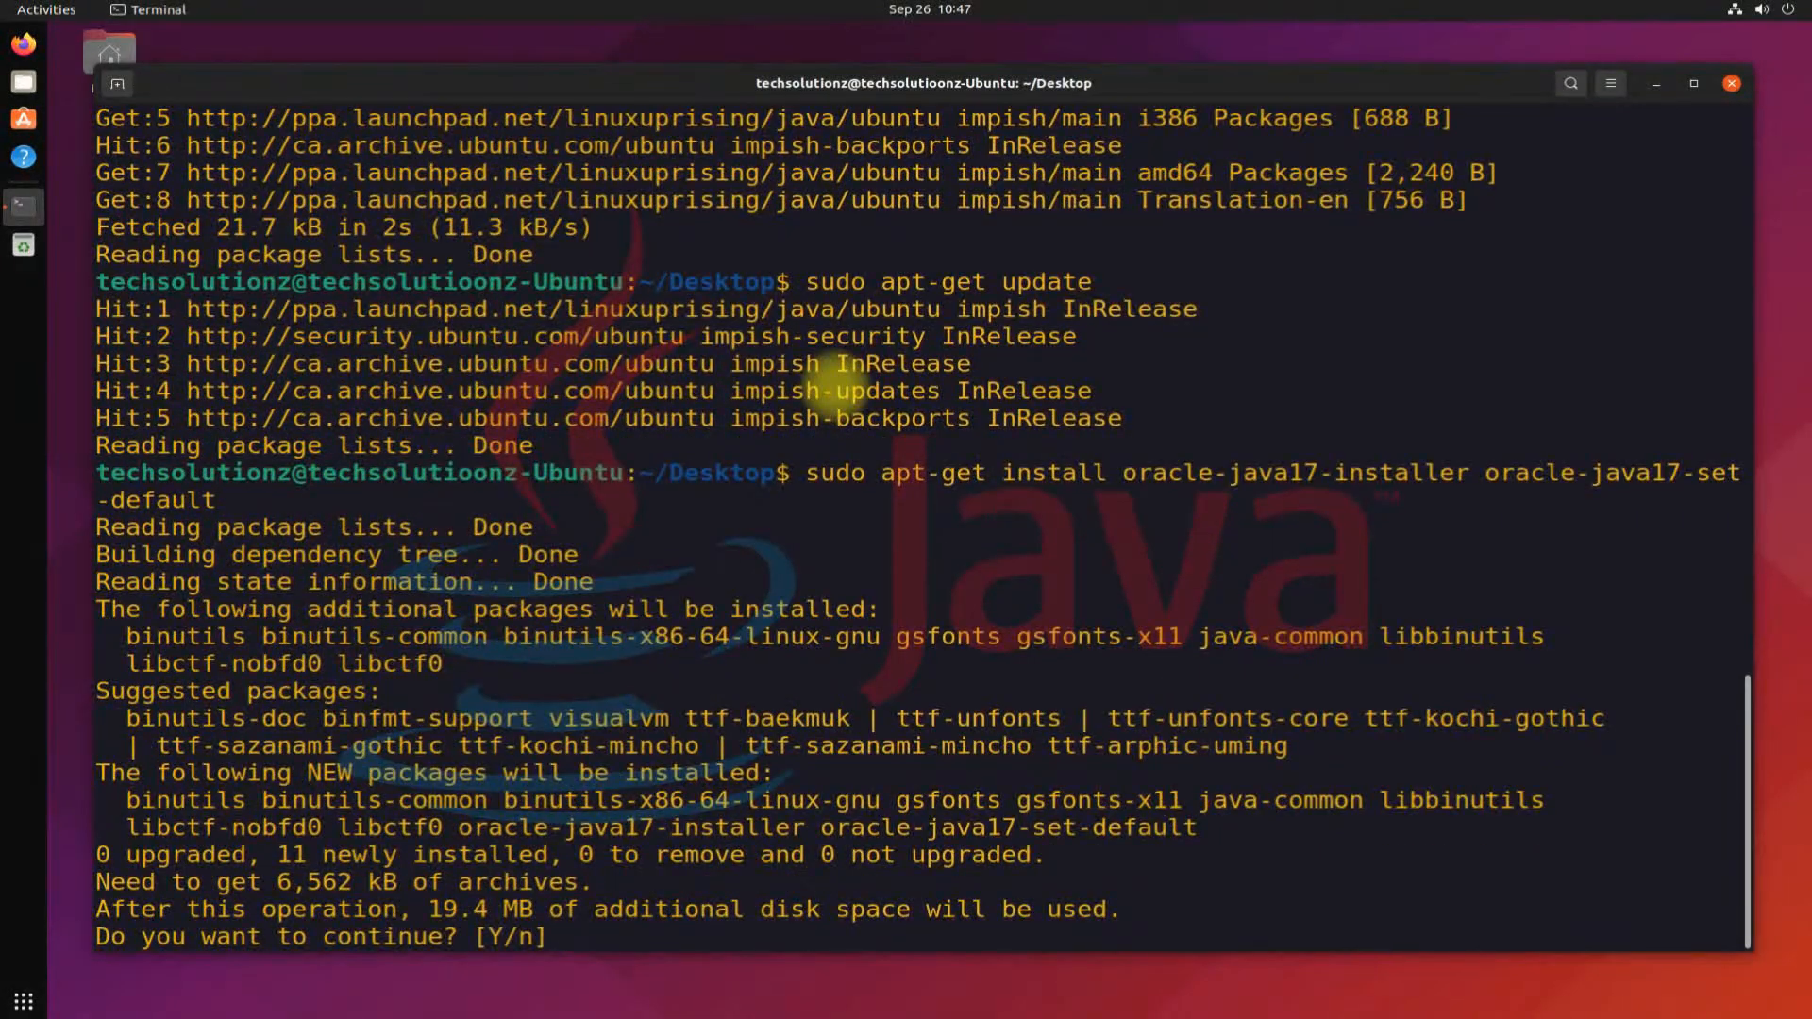
Answer 'Y' to proceed and let the Oracle JDK 17 installation finish.
{"action": "type", "text": "Y"}
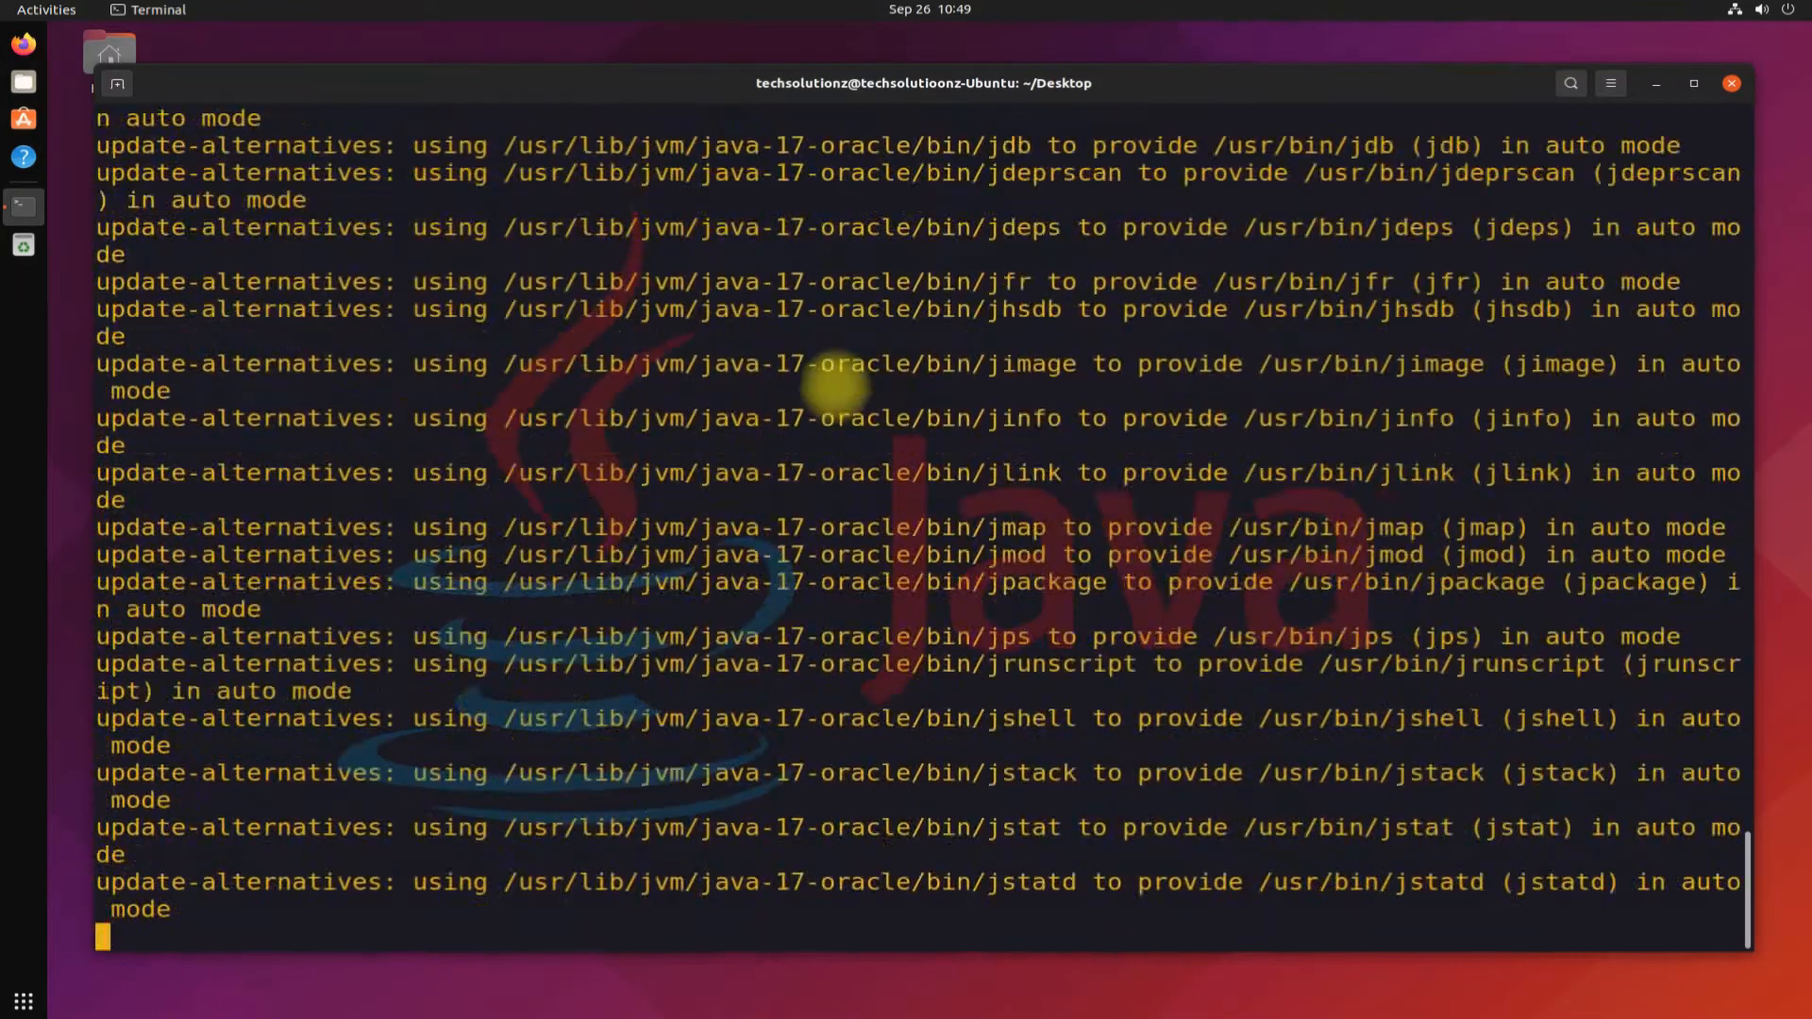
{"action": "scroll", "scroll_direction": "down", "scroll_amount": 3}
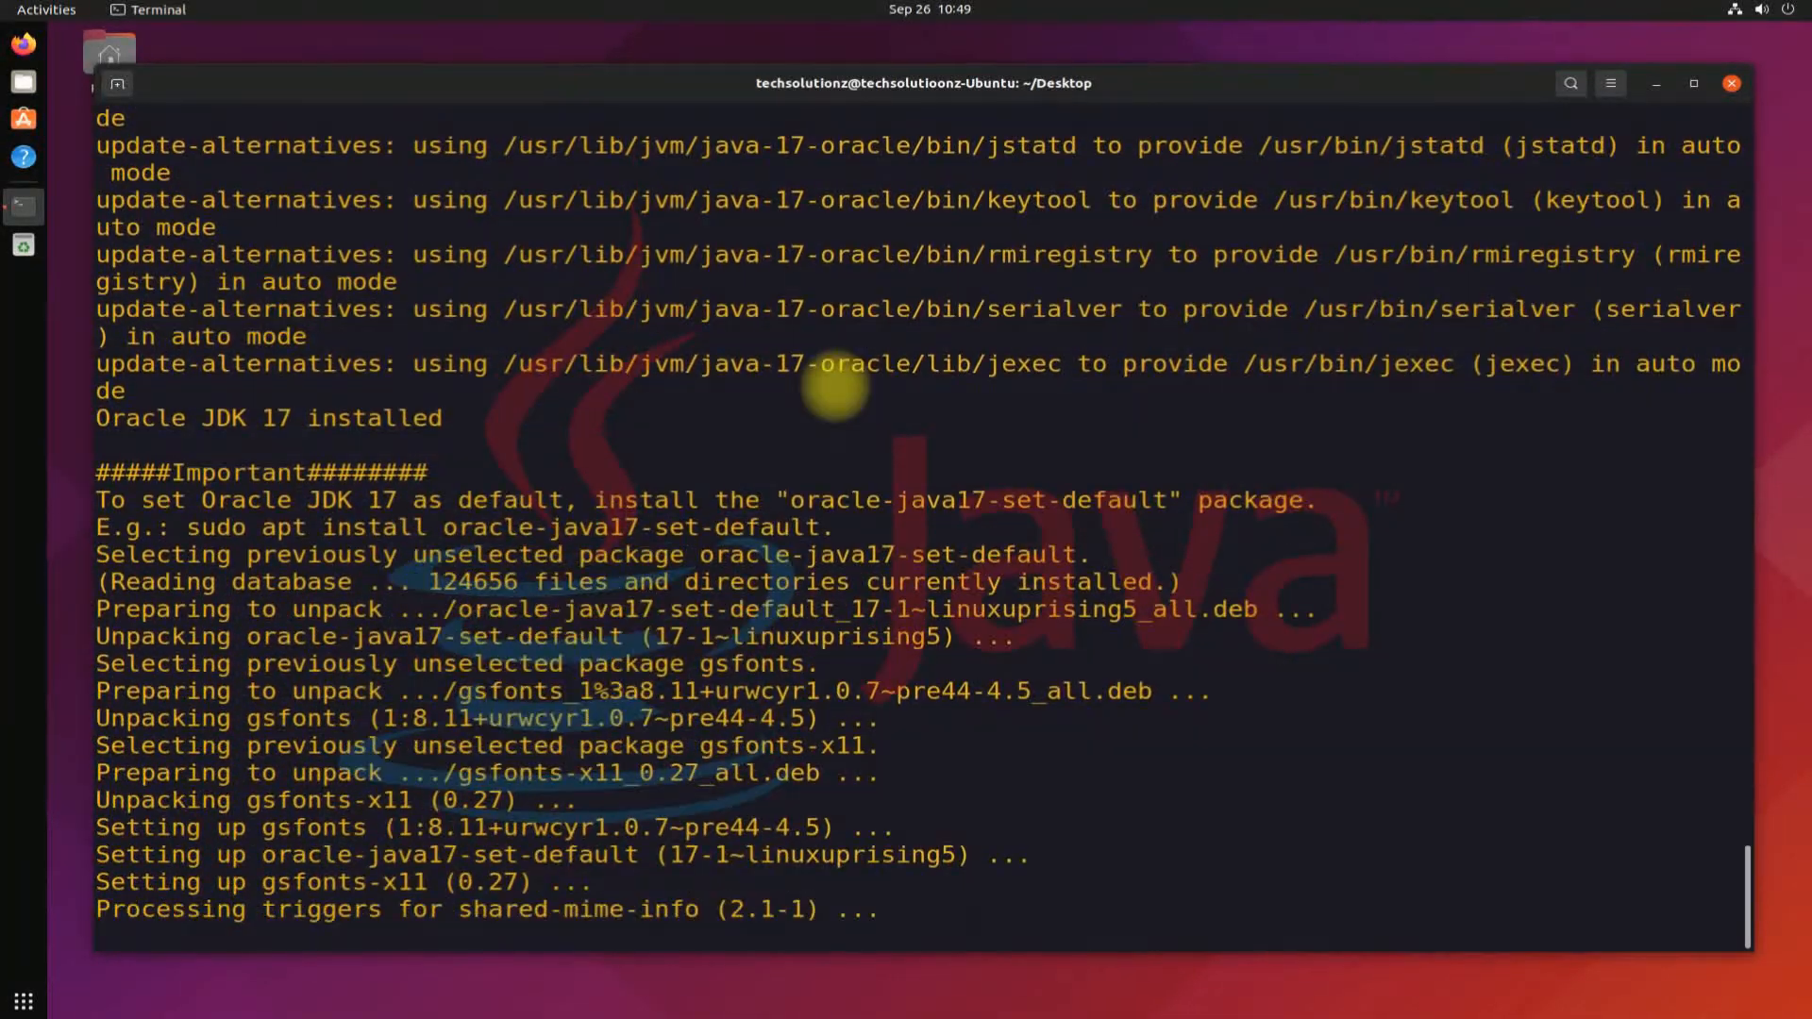
{"action": "scroll", "scroll_direction": "down", "scroll_amount": 3}
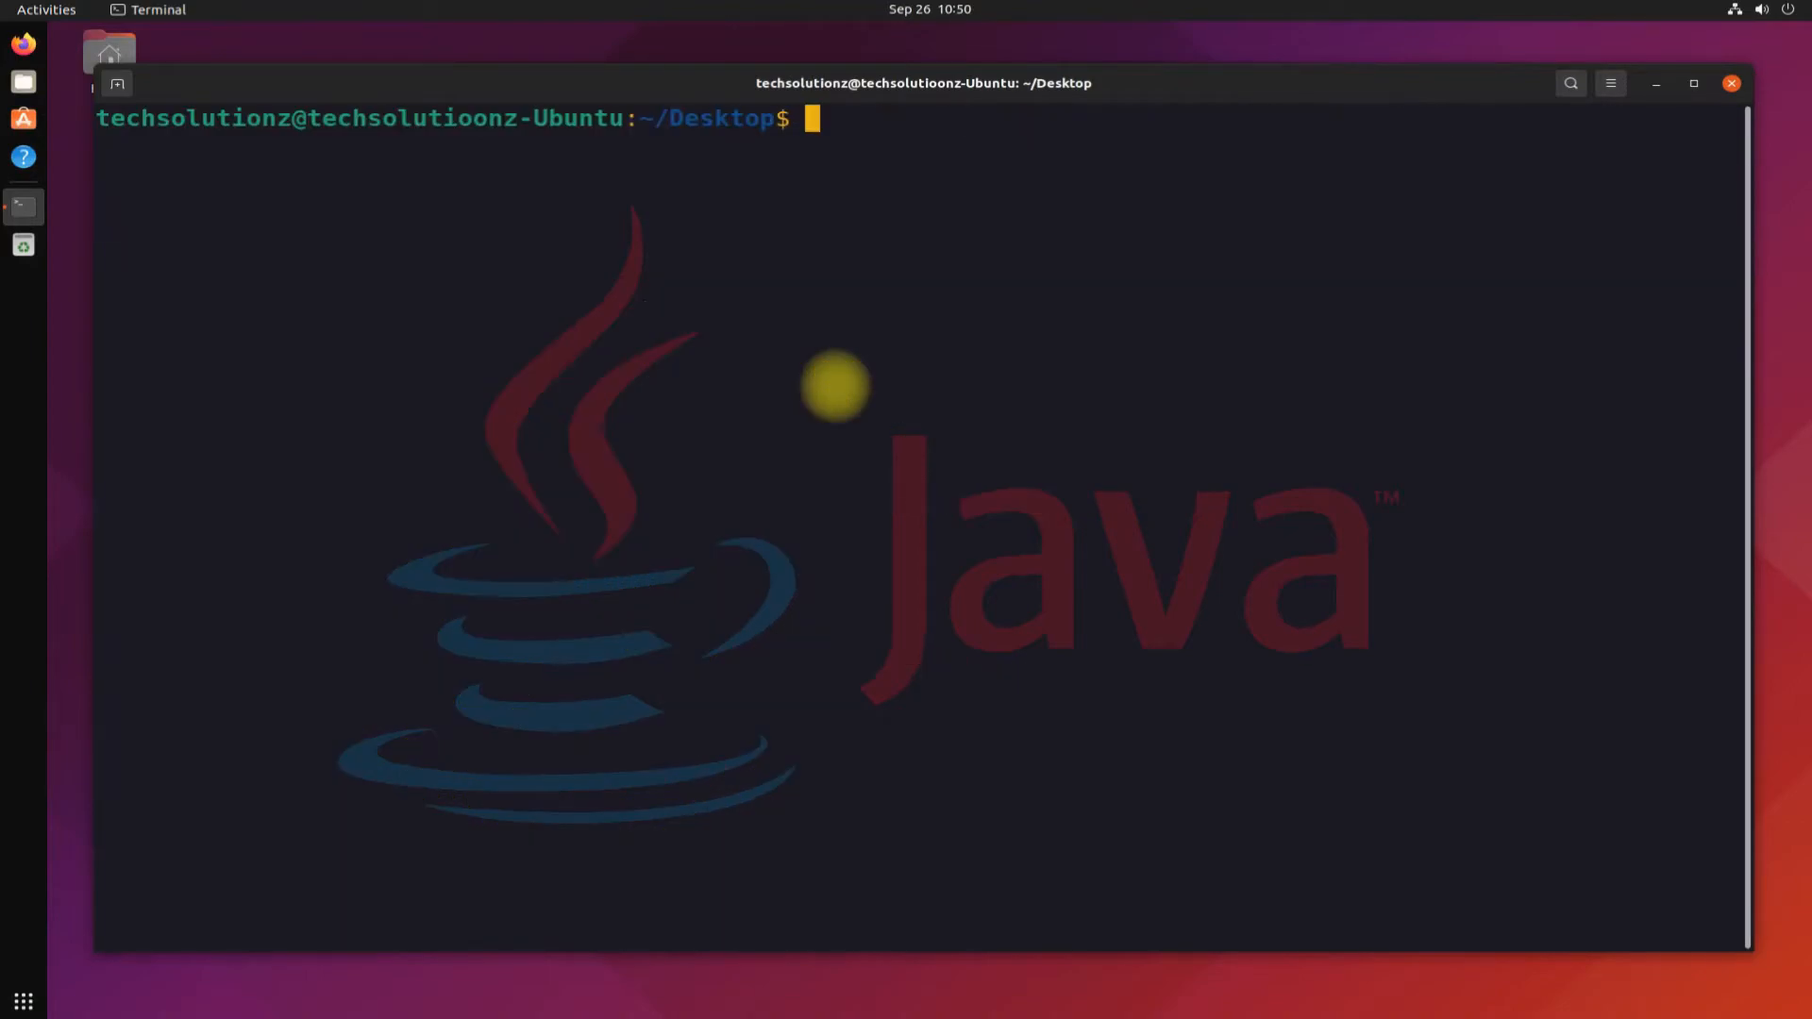
Run 'java --version' showing java 17 LTS, then enter 'which java'.
{"action": "type", "text": "java --version"}
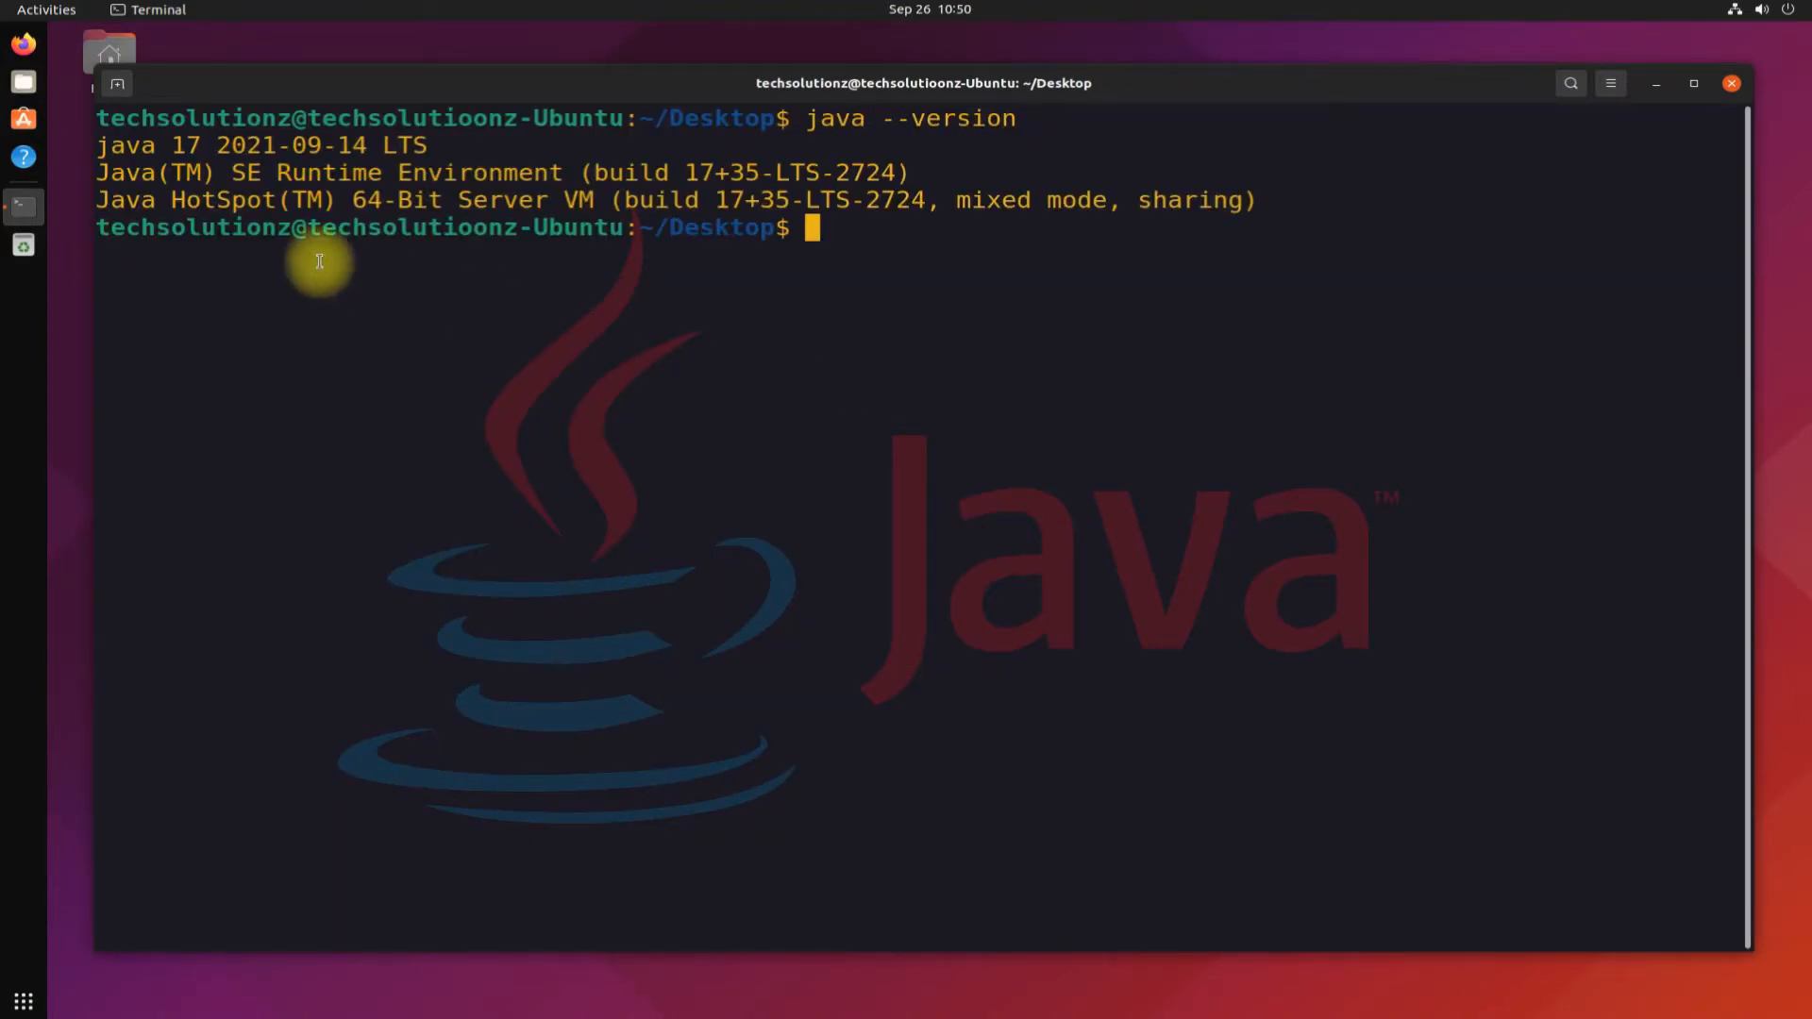
{"action": "mouse_move", "coordinate": [883, 255]}
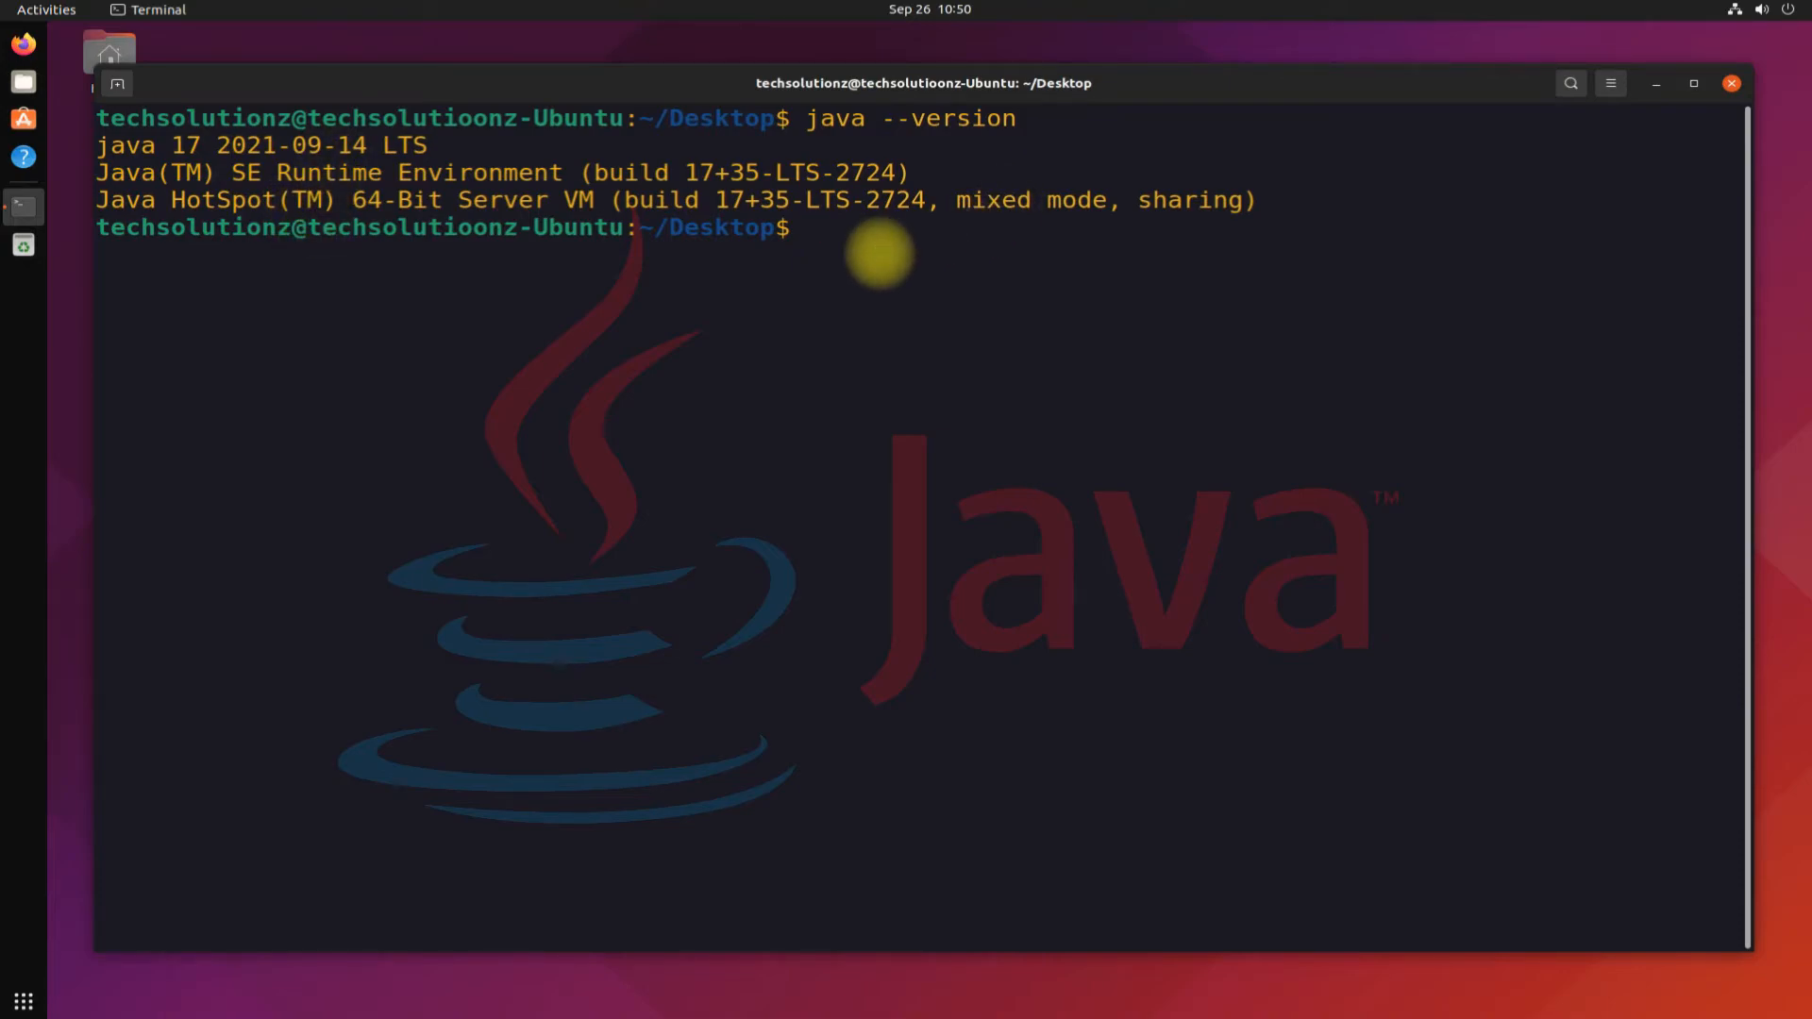
{"action": "type", "text": "which java"}
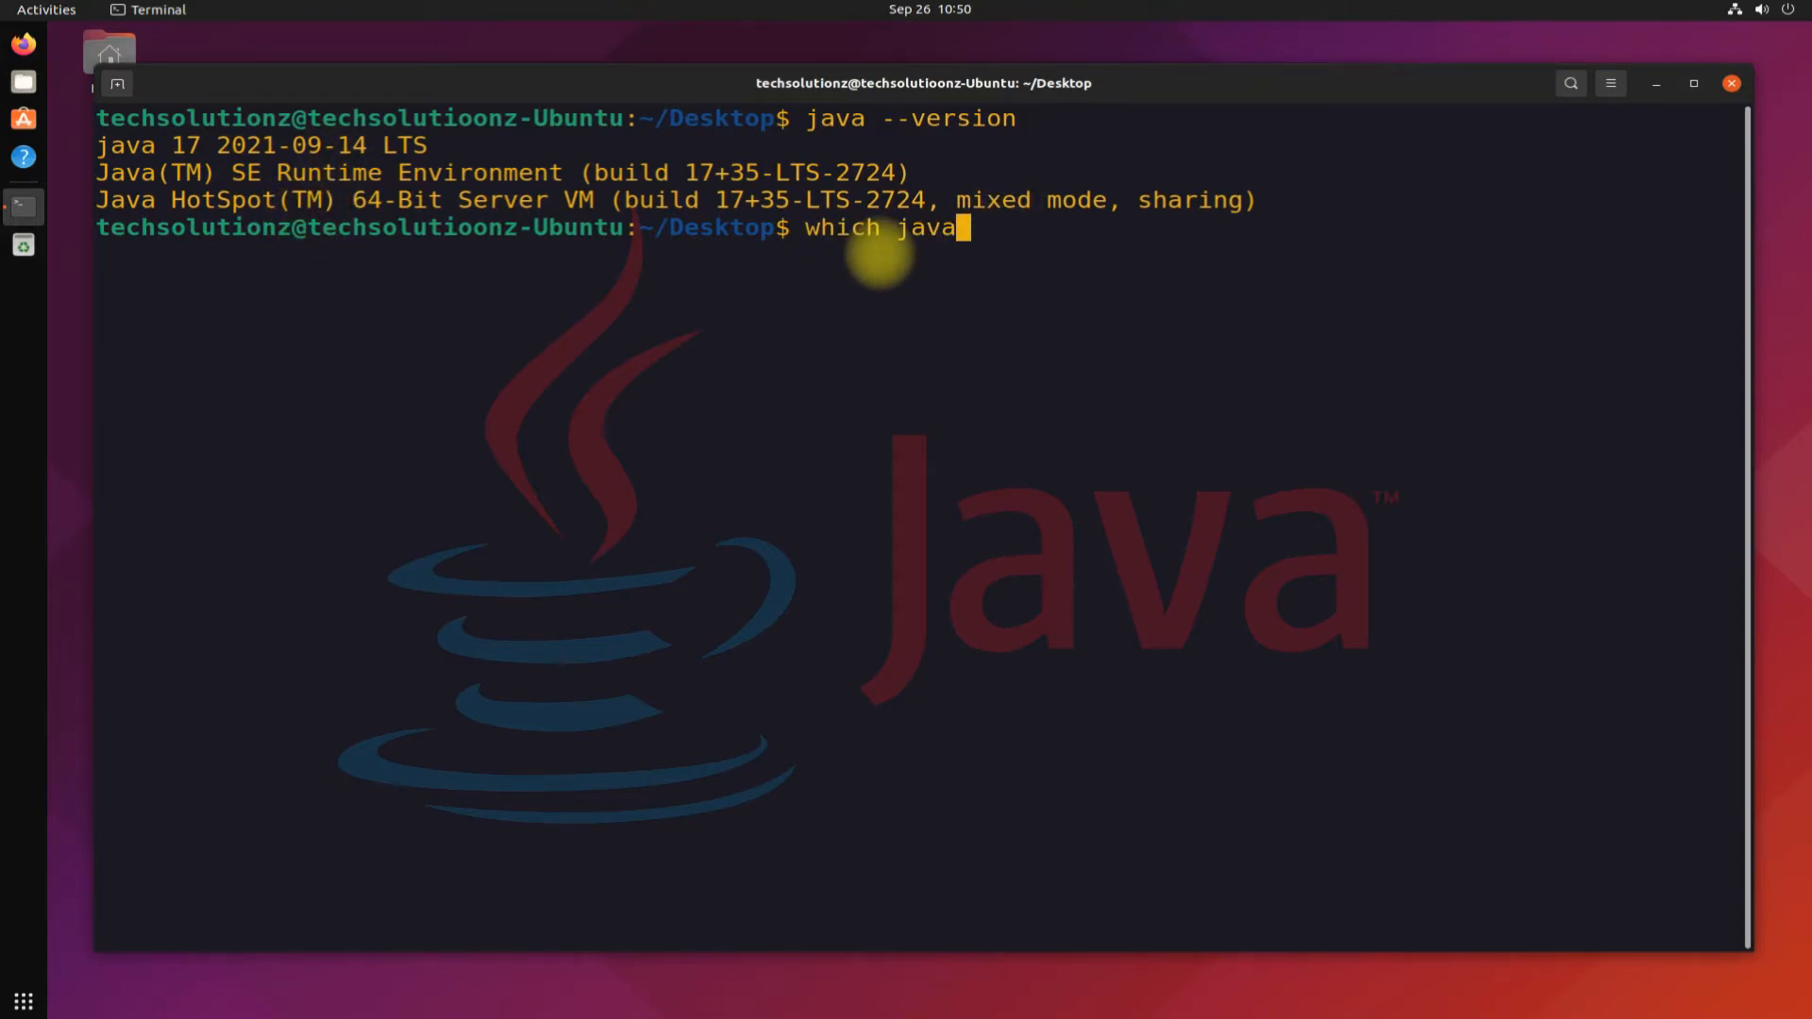